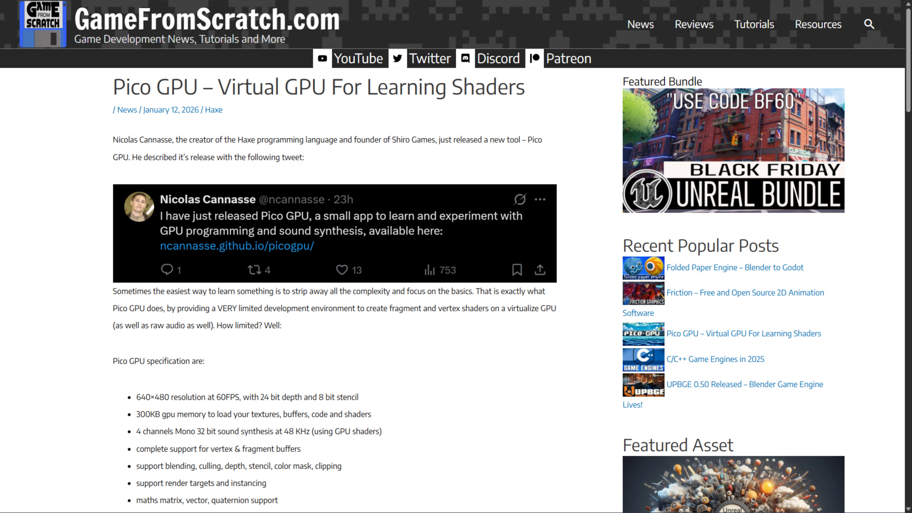
mouse_move(73, 413)
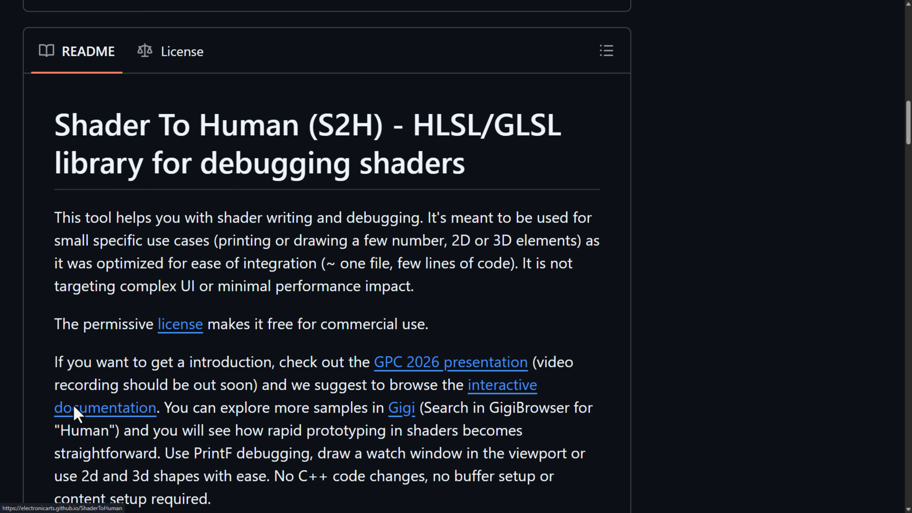
mouse_move(320, 438)
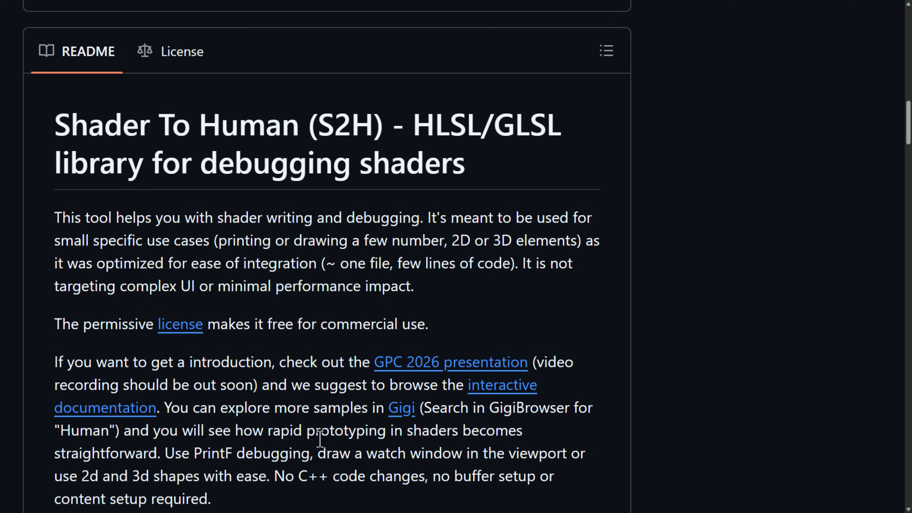
Step: Scroll the ShaderToHuman repository page back up to its header and file list
scroll("up", 3)
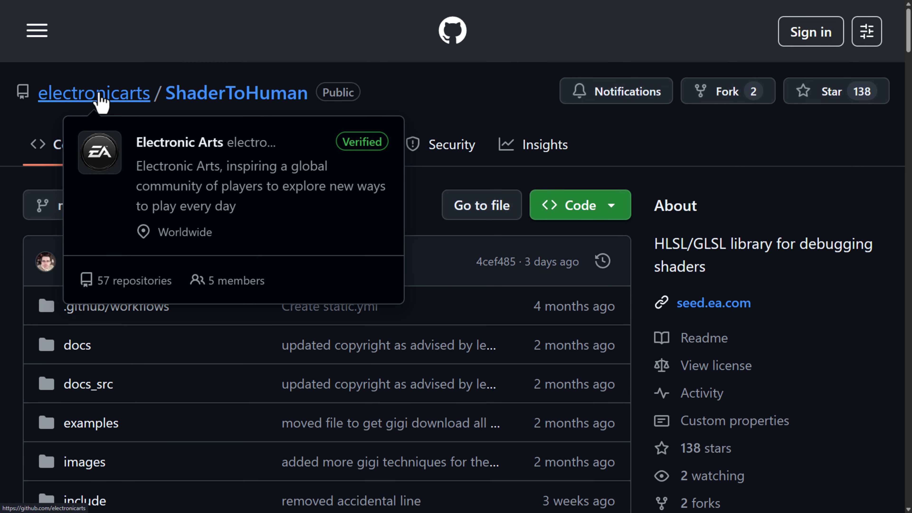
Step: Go to the electronicarts organization page and reach the gigi and ShaderToHuman entries in its Repositories list
left_click(89, 93)
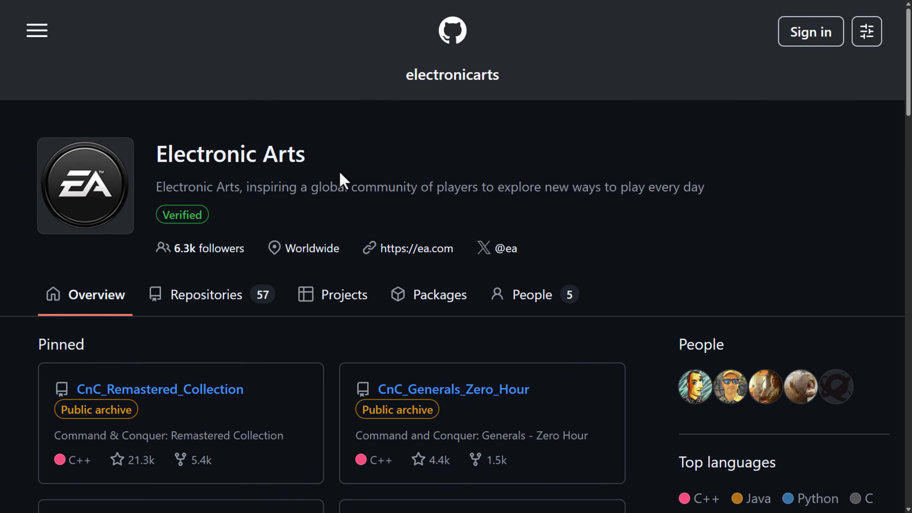
scroll("down", 3)
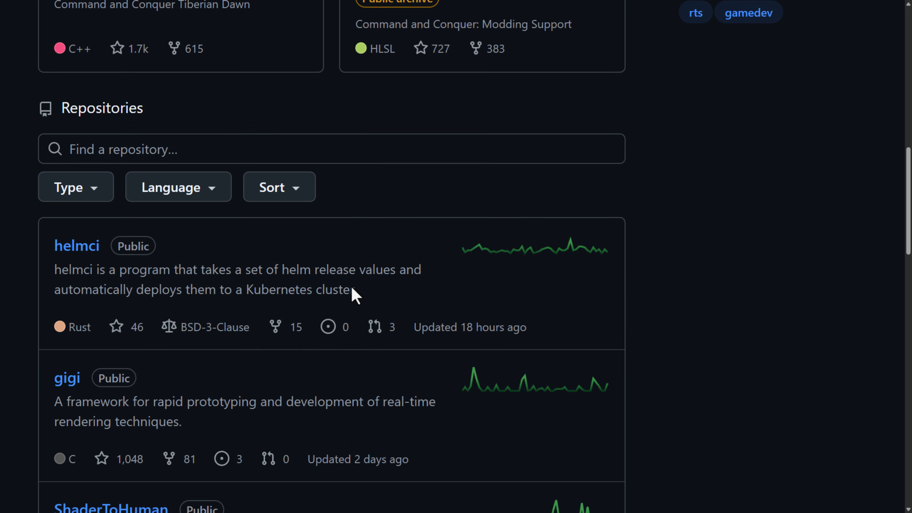
scroll("down", 3)
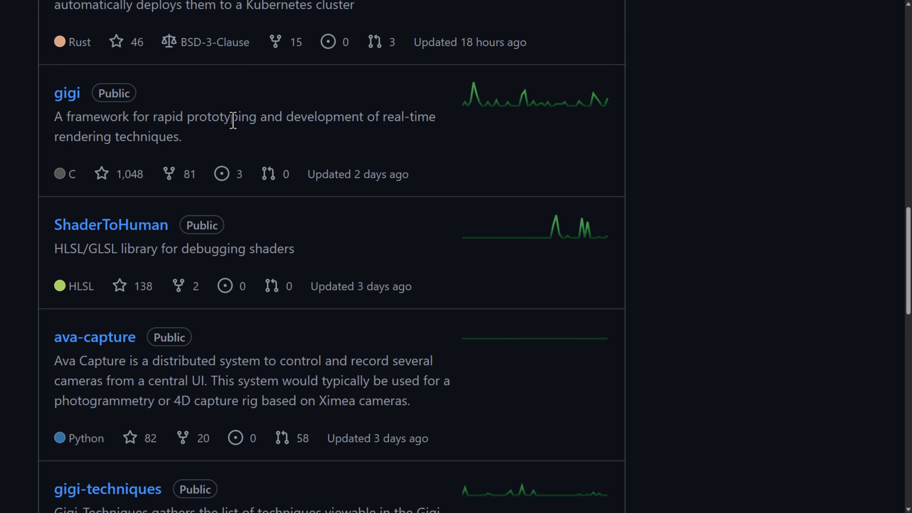
left_click(111, 226)
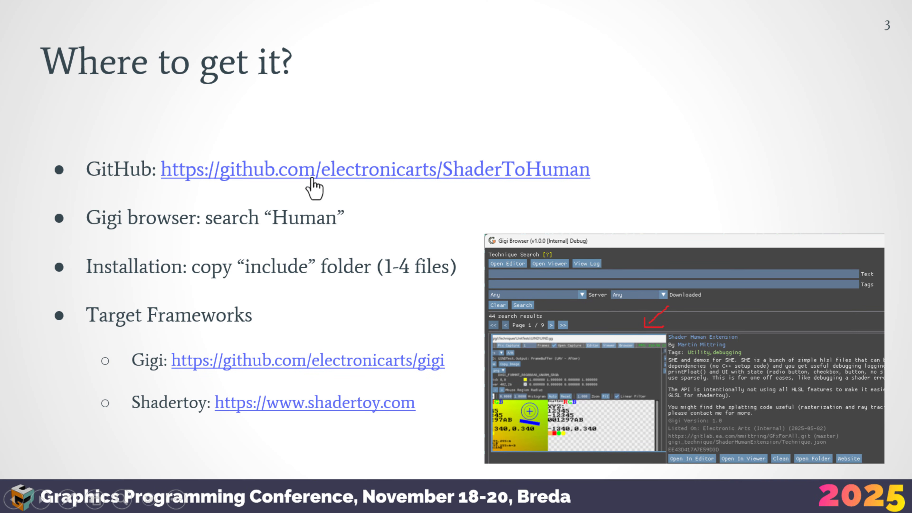
mouse_move(418, 298)
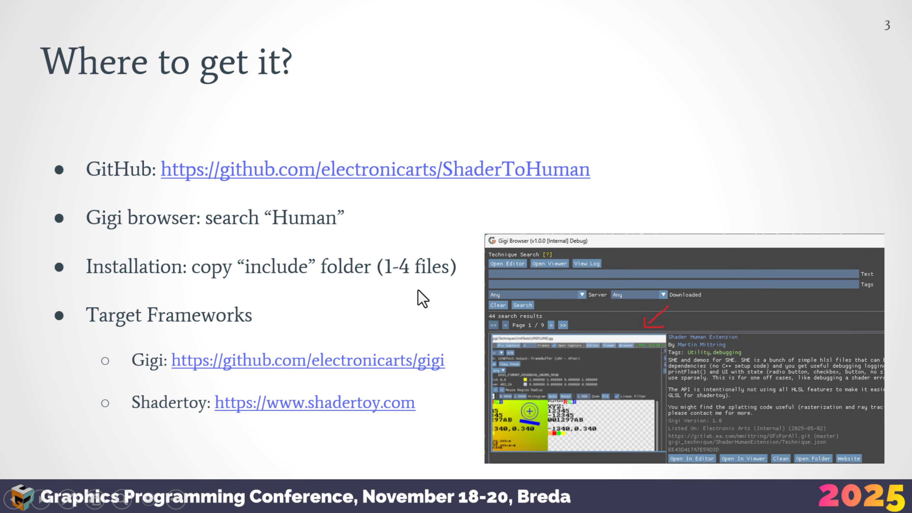
mouse_move(182, 222)
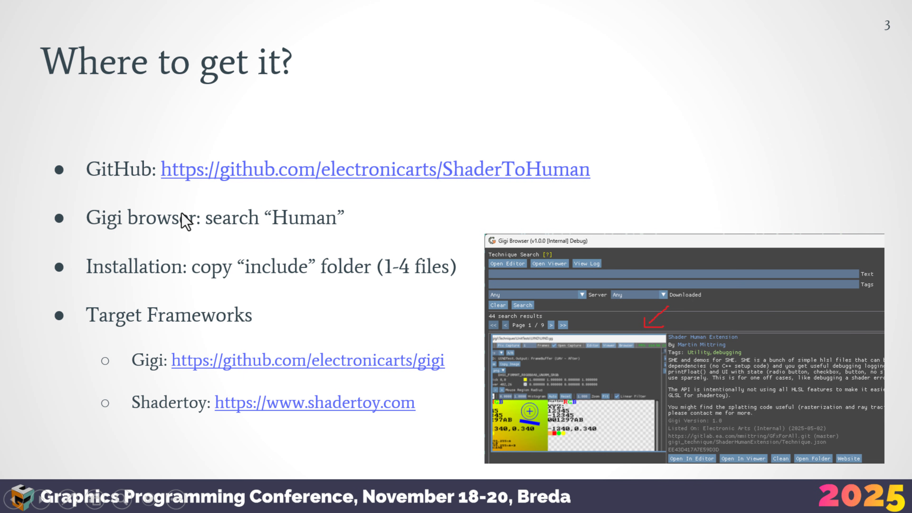
mouse_move(288, 279)
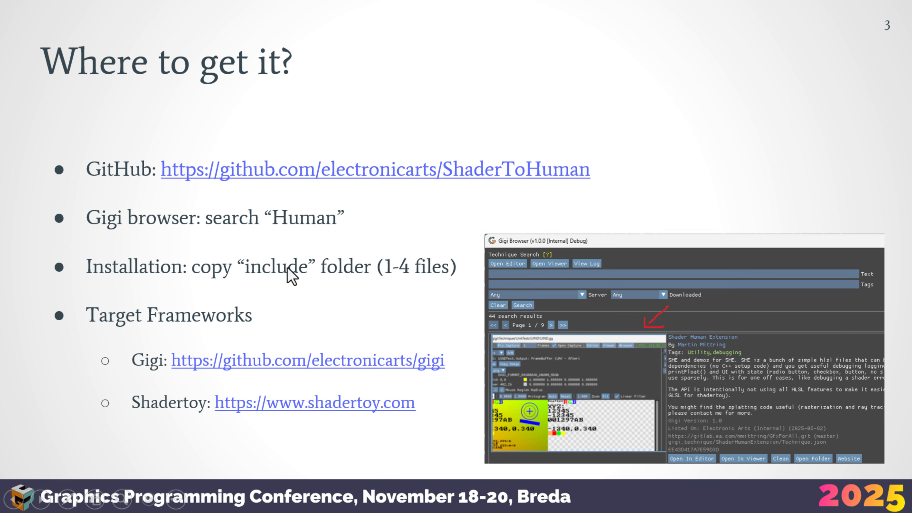
mouse_move(372, 273)
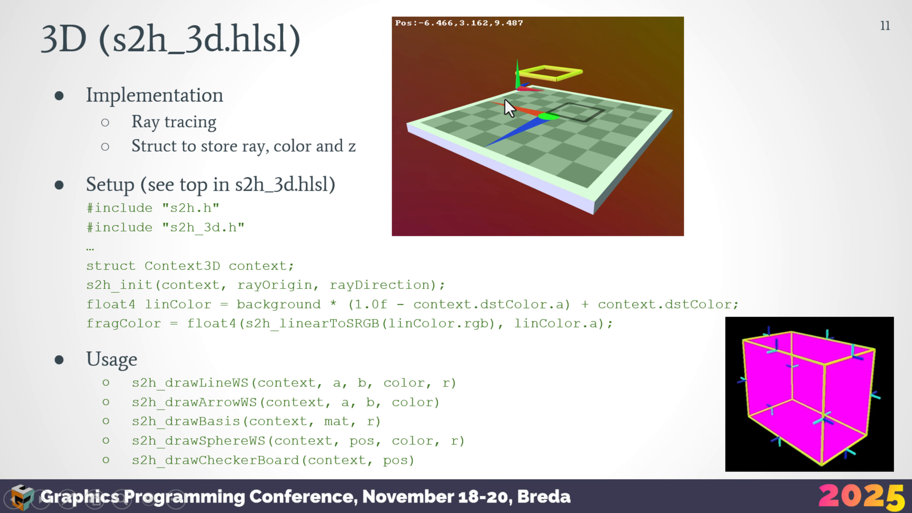
mouse_move(529, 93)
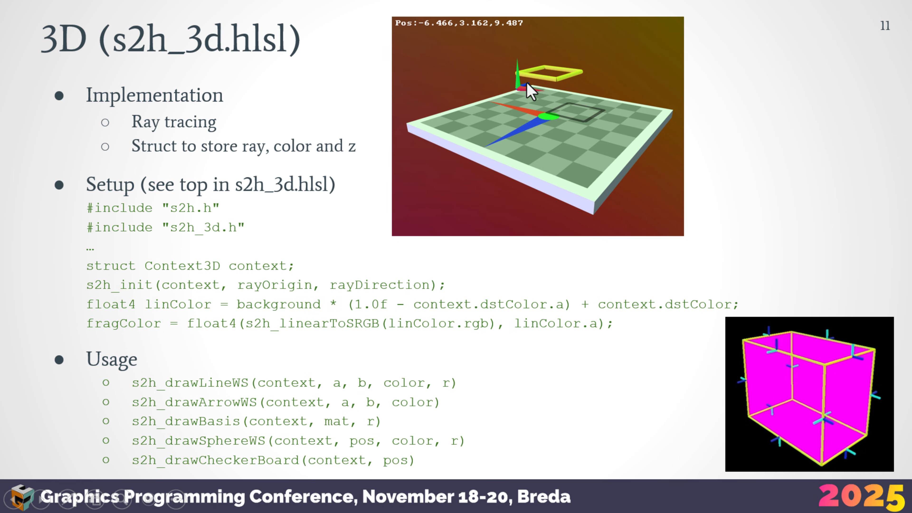
mouse_move(766, 366)
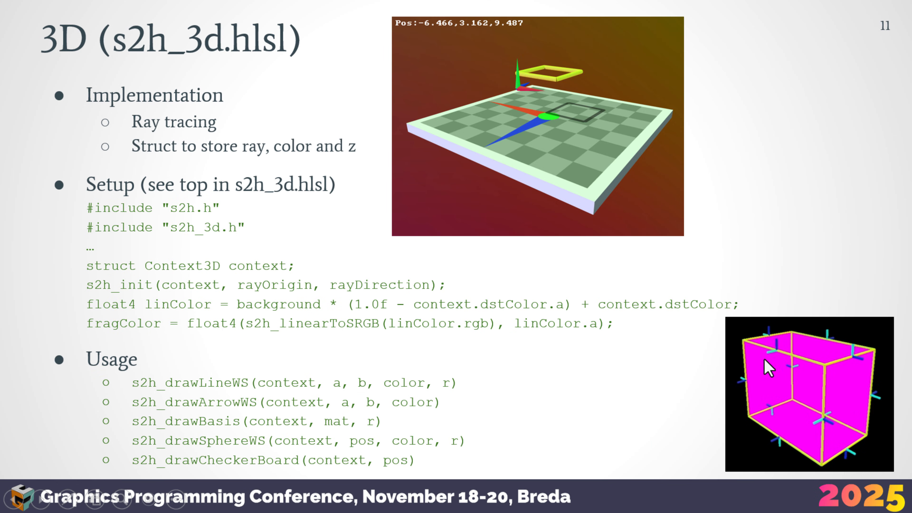
mouse_move(744, 393)
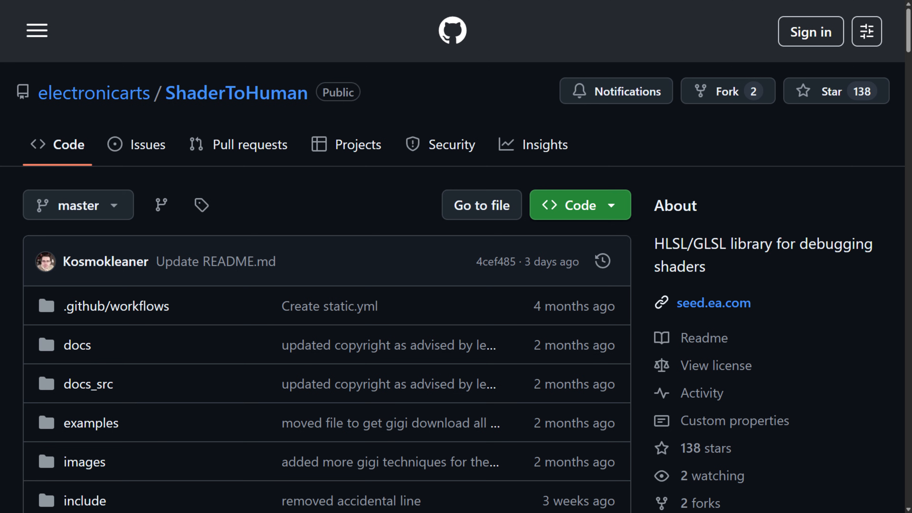
mouse_move(688, 303)
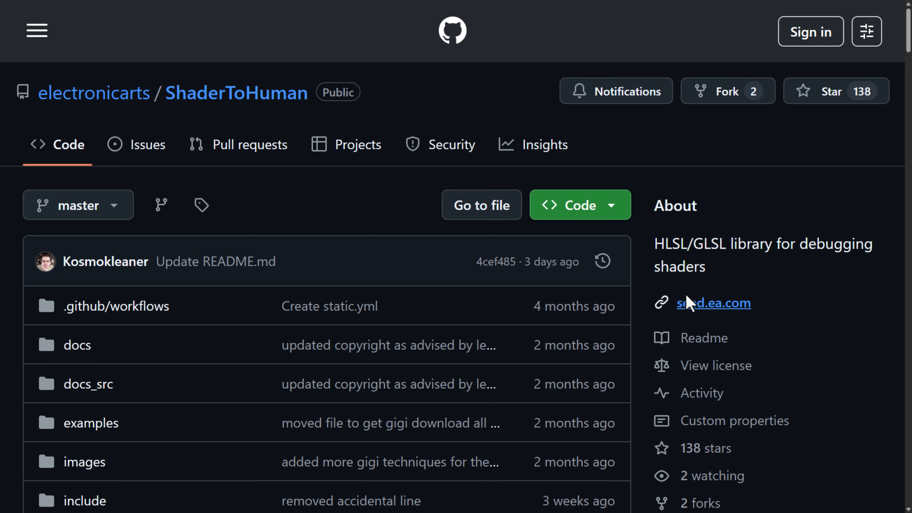
mouse_move(447, 273)
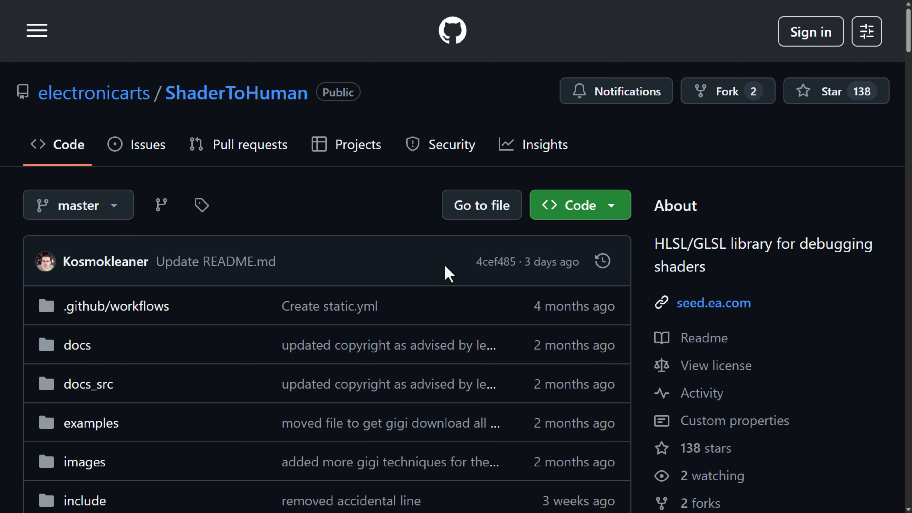
Step: Scroll the README down to the "S2H Features in Gigi" images
scroll("down", 3)
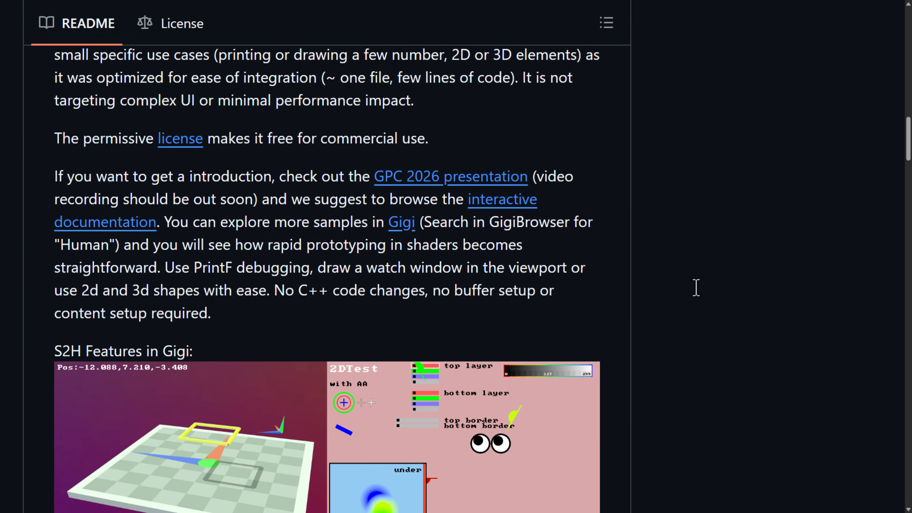
scroll("down", 3)
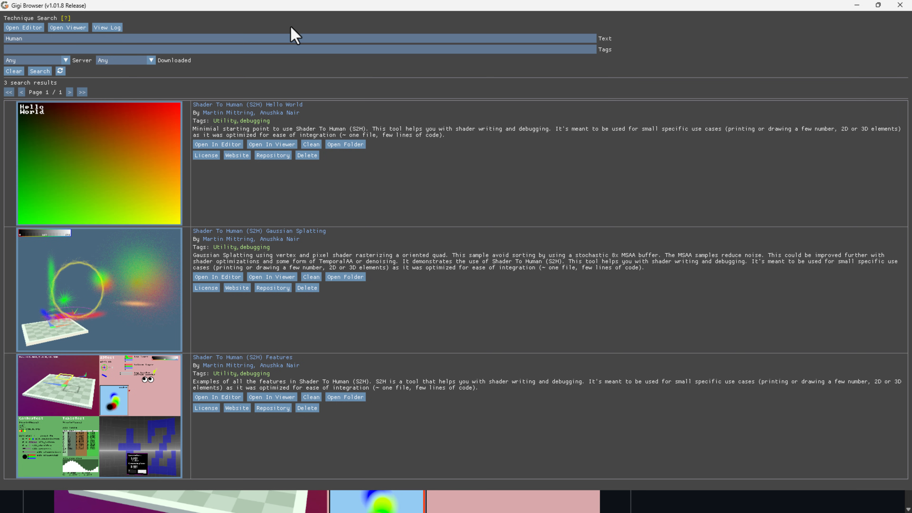
left_click(305, 38)
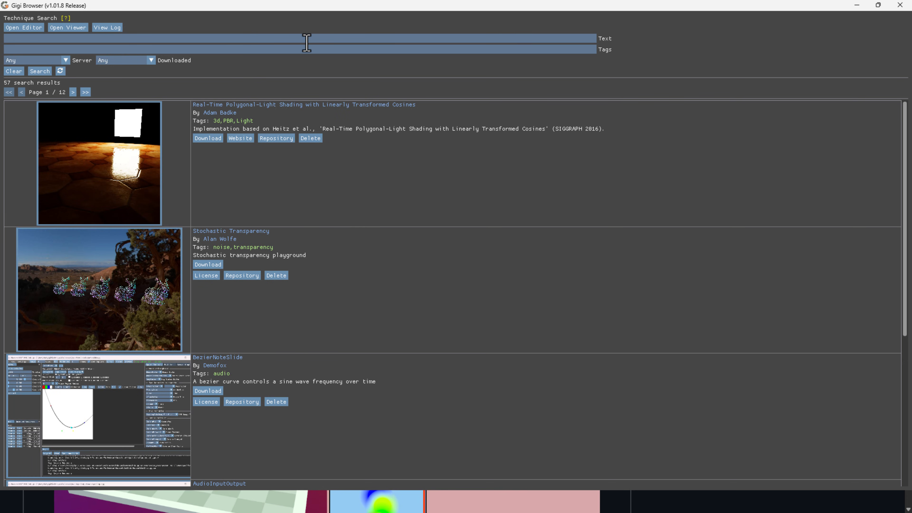
mouse_move(532, 205)
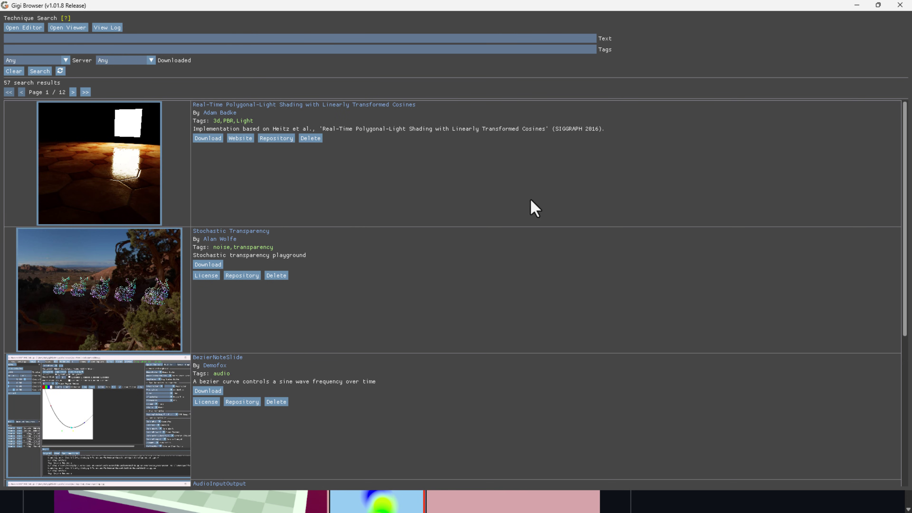
scroll("down", 3)
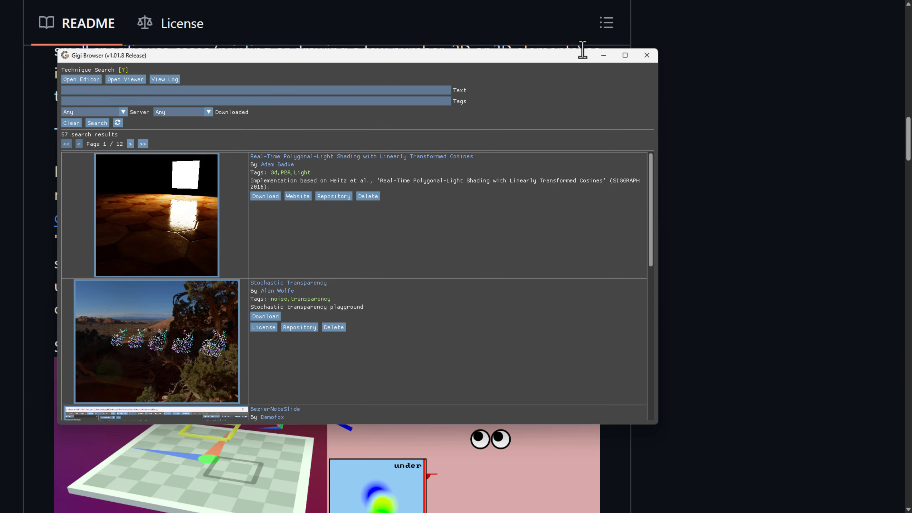
left_click(625, 55)
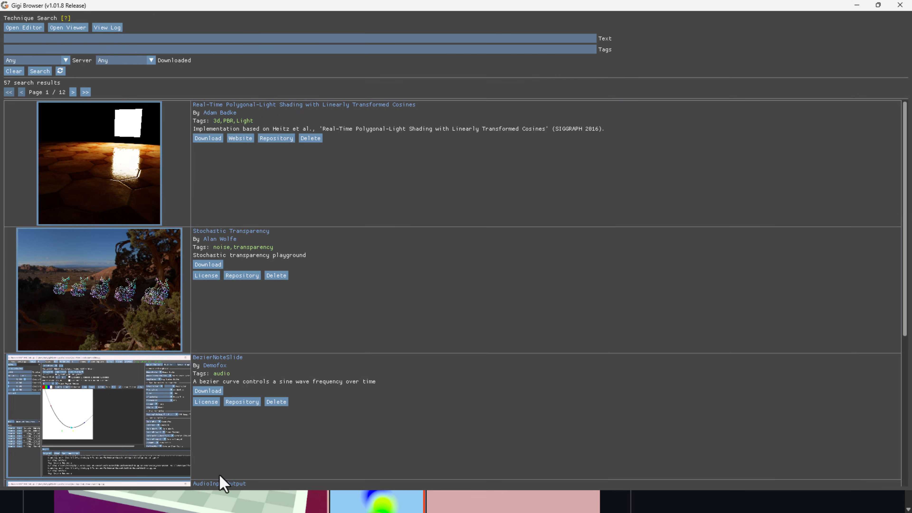
mouse_move(23, 45)
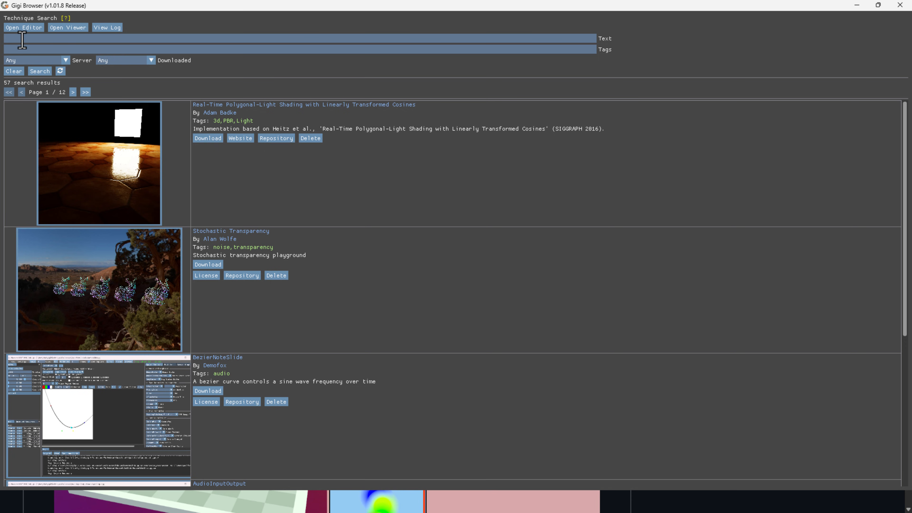
type("Human")
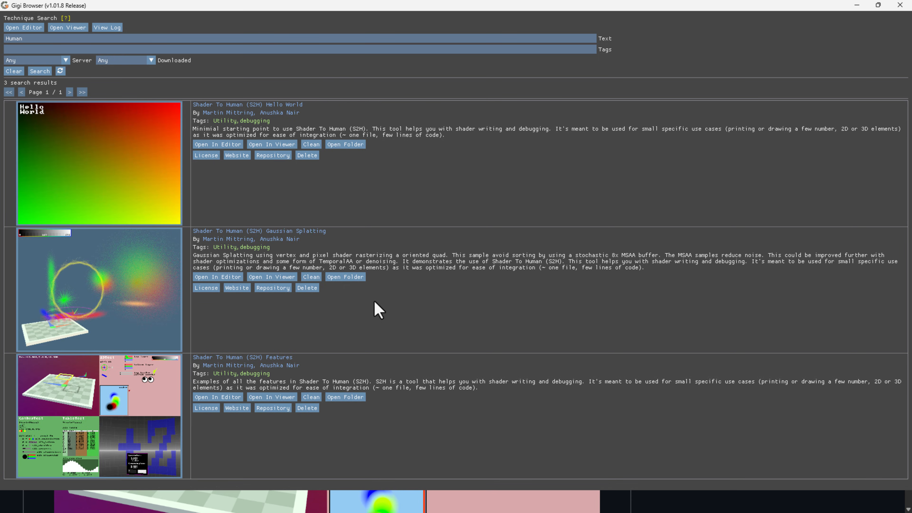
mouse_move(511, 289)
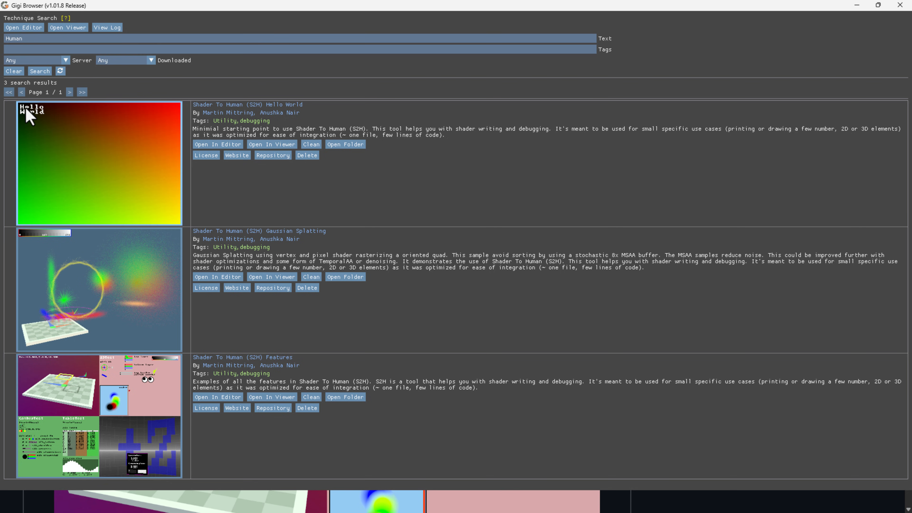
mouse_move(24, 133)
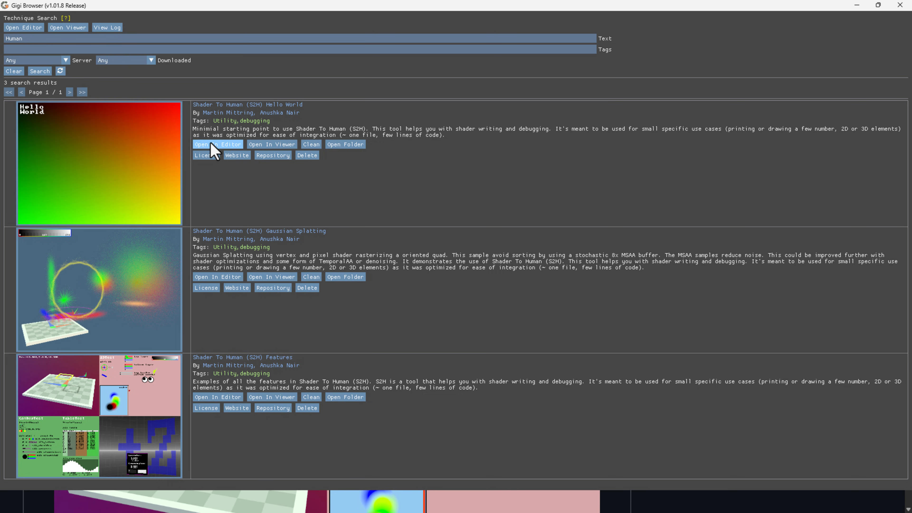
Step: Launch the Shader To Human Hello World technique in the editor and run it in Gigi Viewer
left_click(218, 145)
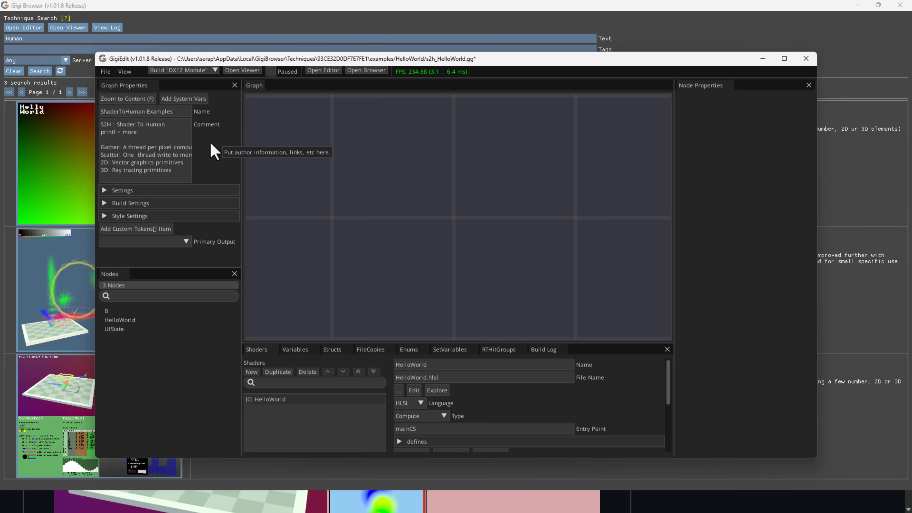
mouse_move(269, 74)
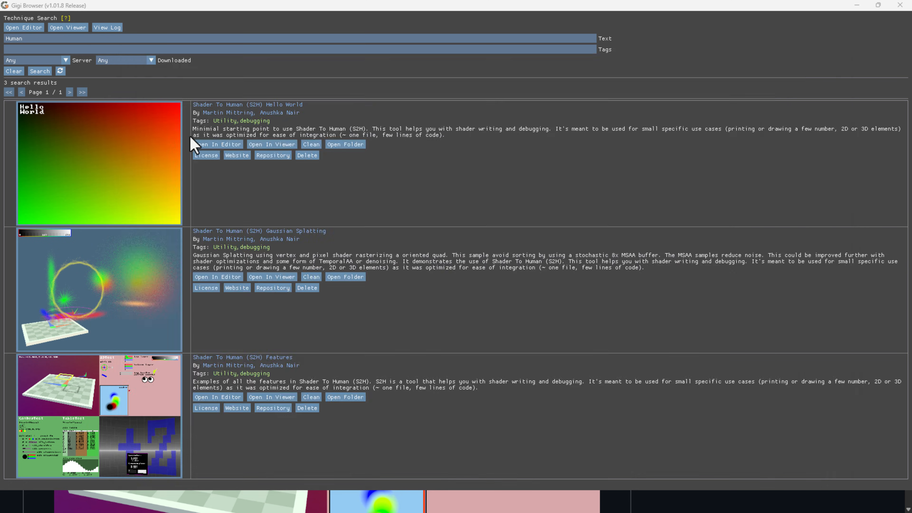
left_click(272, 144)
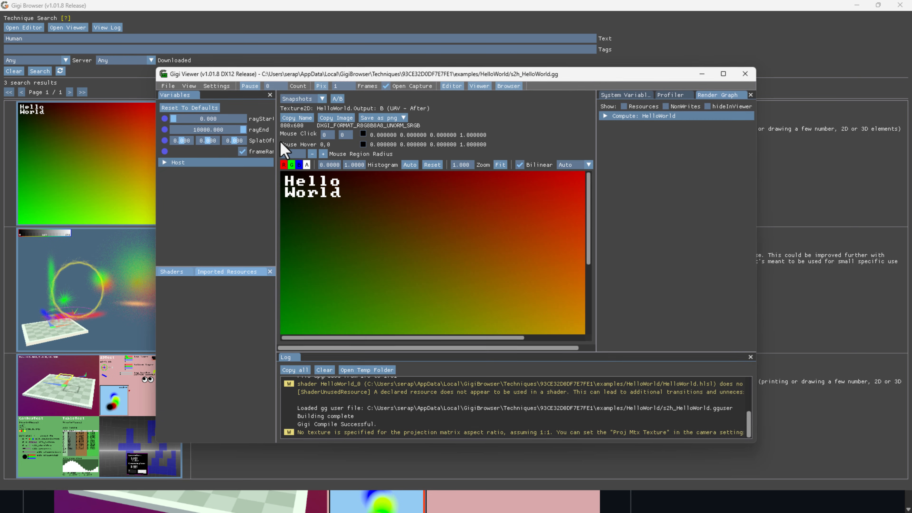
mouse_move(323, 196)
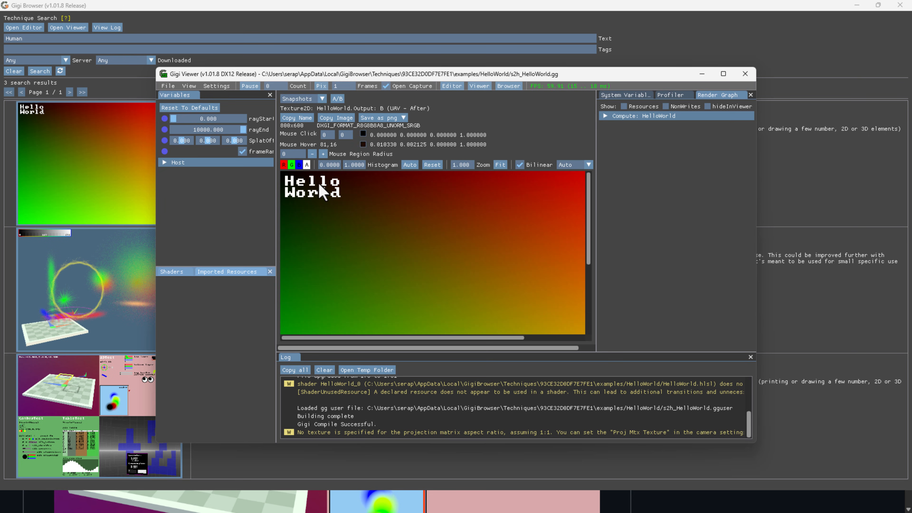
mouse_move(325, 193)
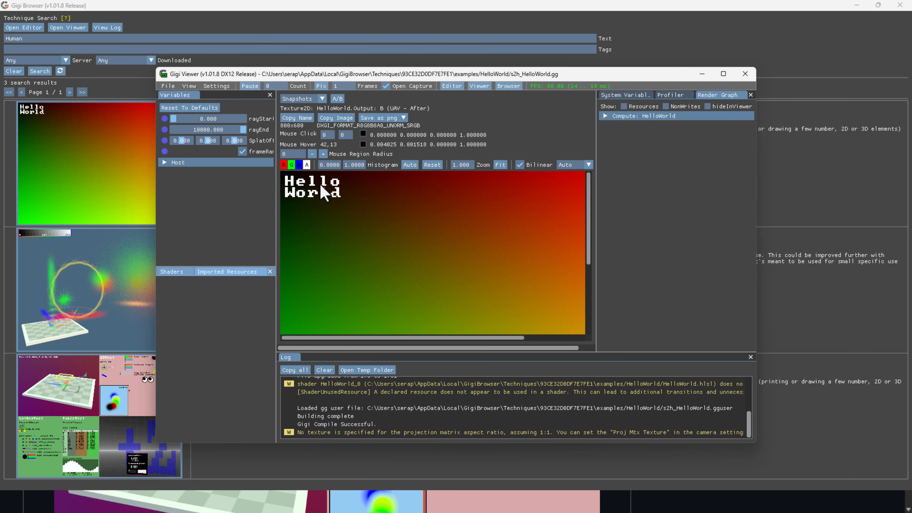
mouse_move(358, 201)
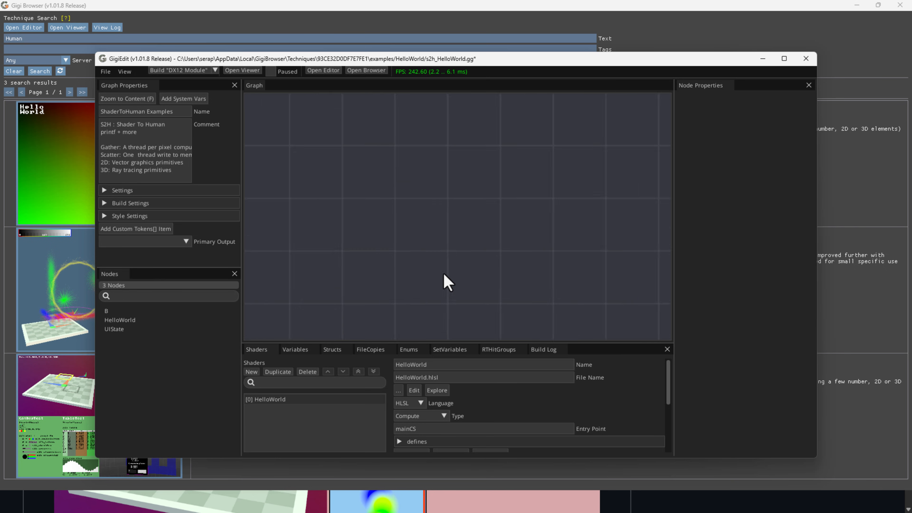
Step: Zoom the Hello World node graph to content and edit HelloWorld.hlsl externally in Visual Studio Code
left_click(128, 98)
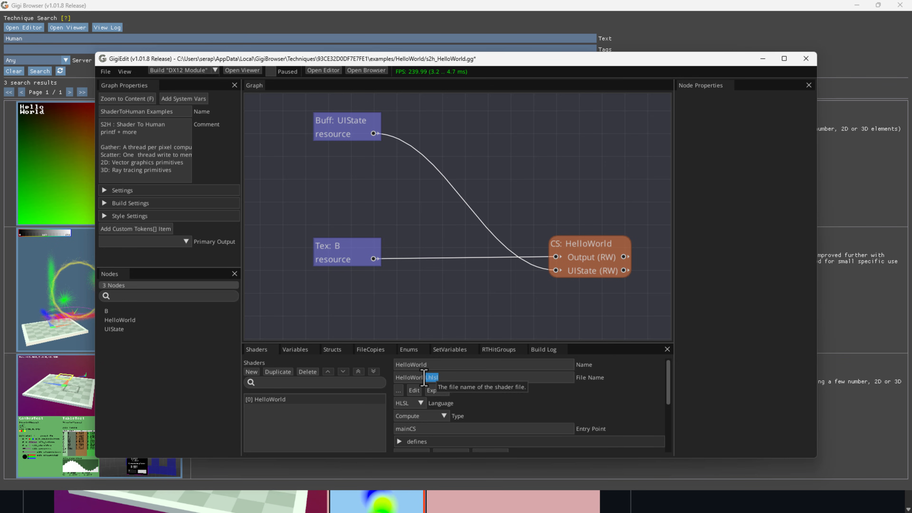
left_click(414, 390)
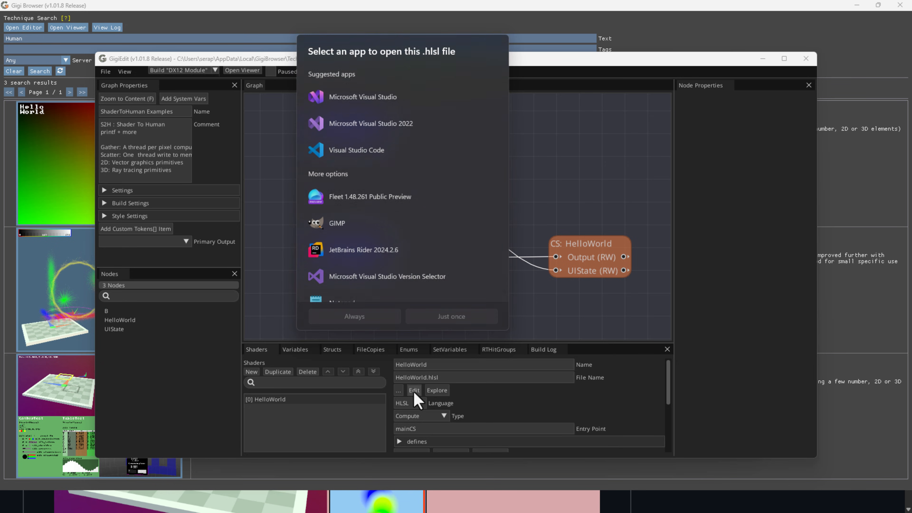
scroll("down", 3)
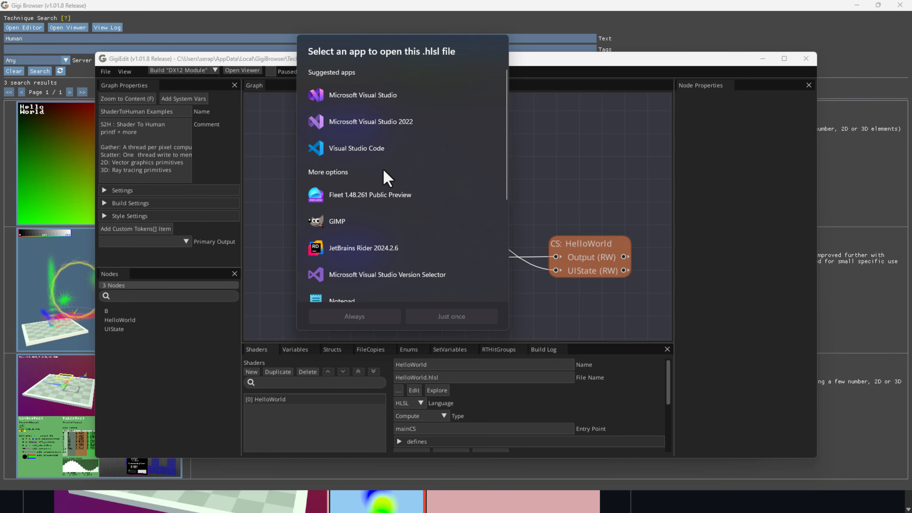
left_click(356, 148)
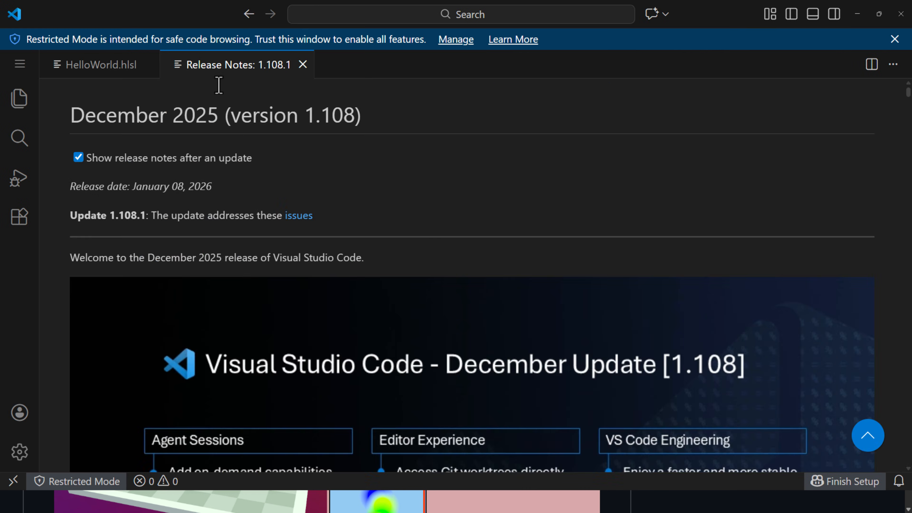
Step: Close the Release Notes and read down HelloWorld.hlsl, highlighting the line that prints World
left_click(101, 65)
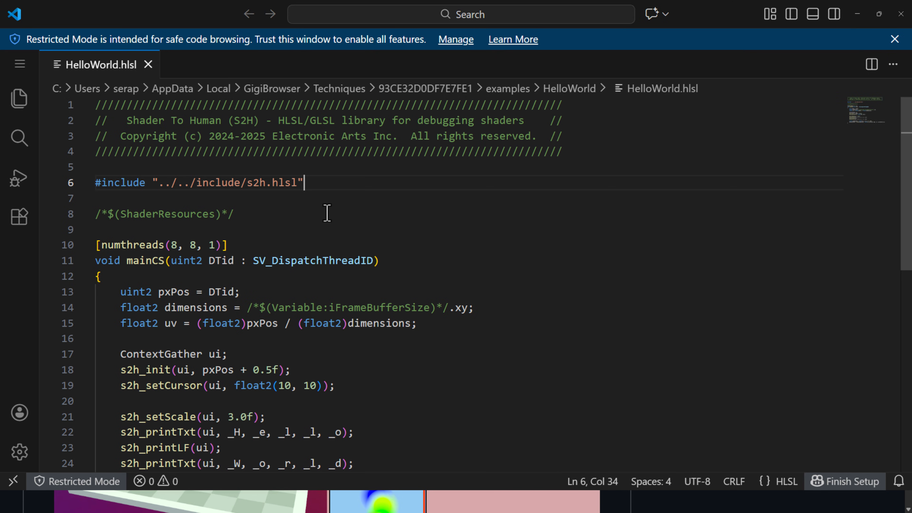
scroll("down", 3)
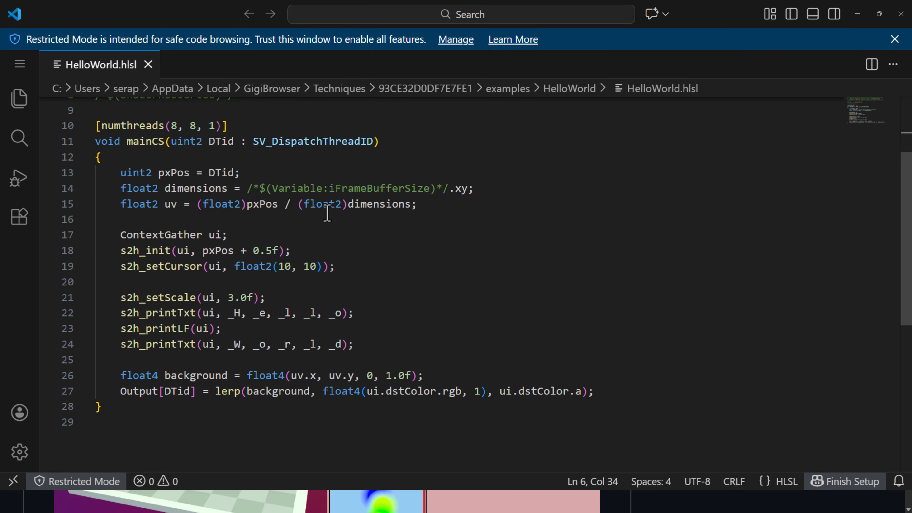
mouse_move(136, 157)
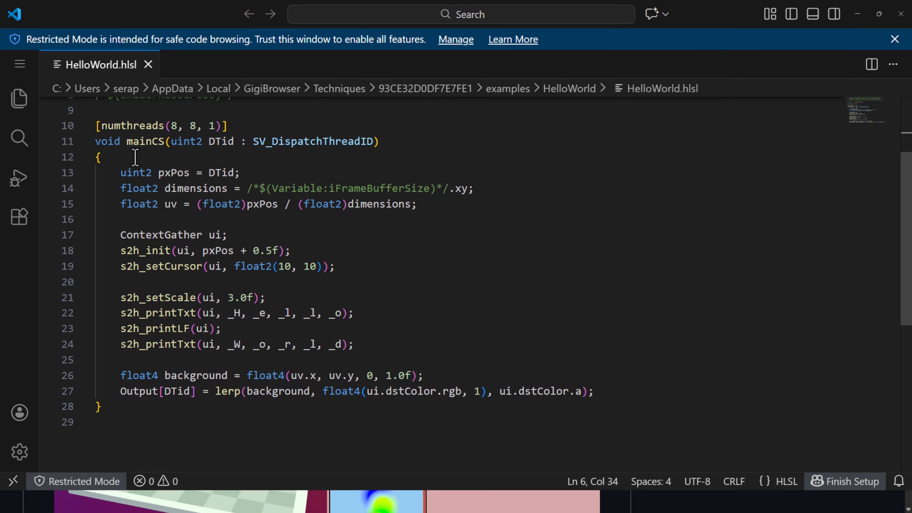
scroll("down", 3)
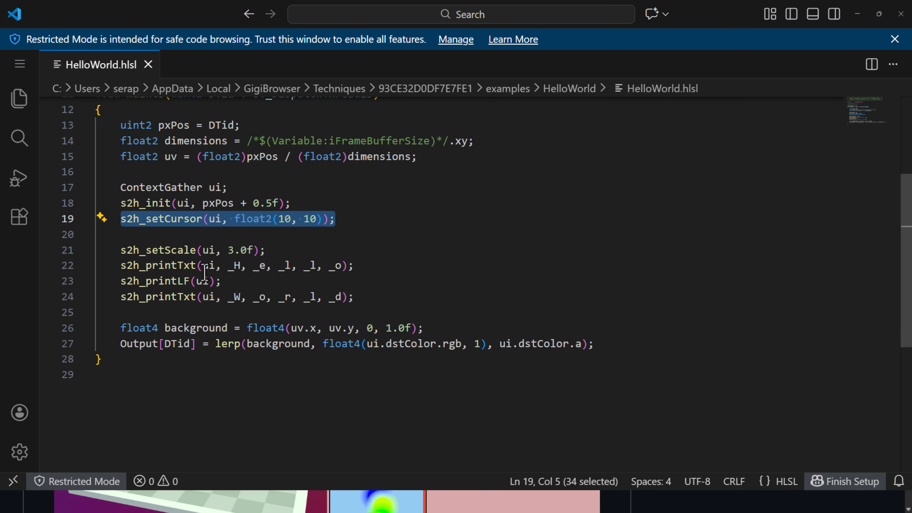
left_click(265, 250)
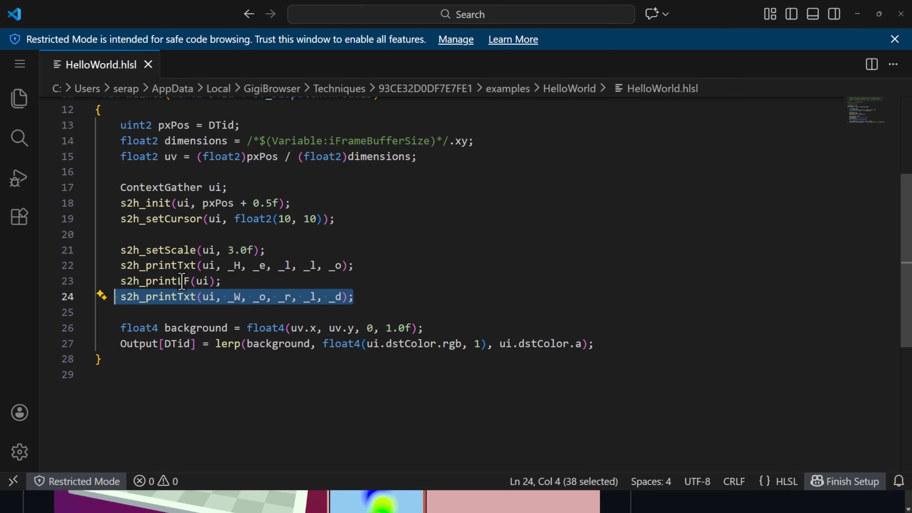
mouse_move(365, 274)
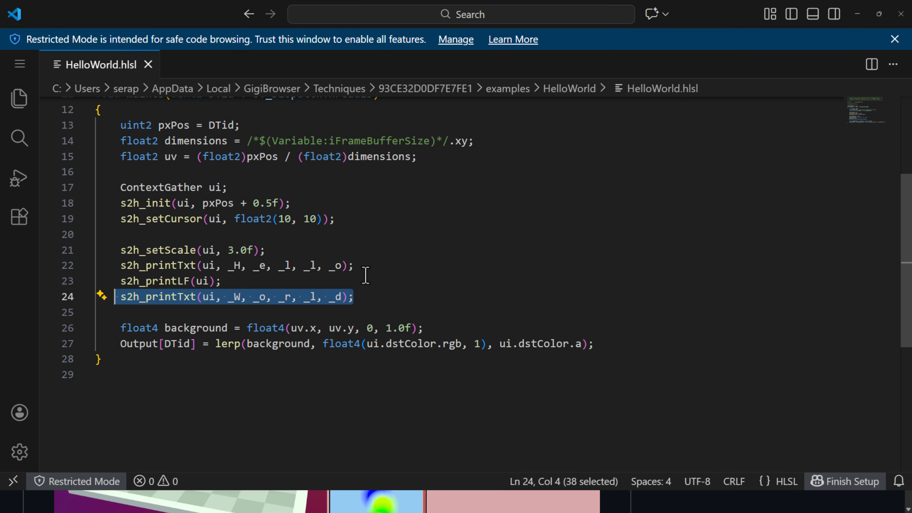
mouse_move(308, 344)
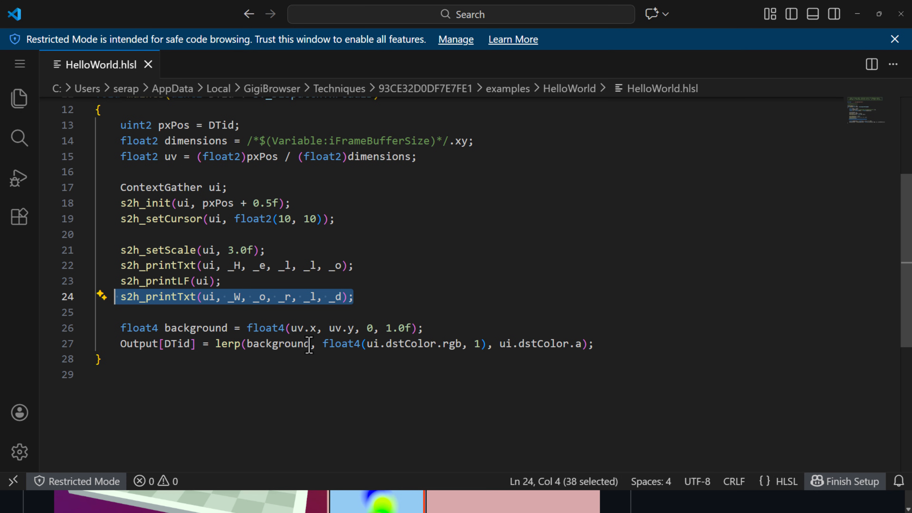
mouse_move(680, 78)
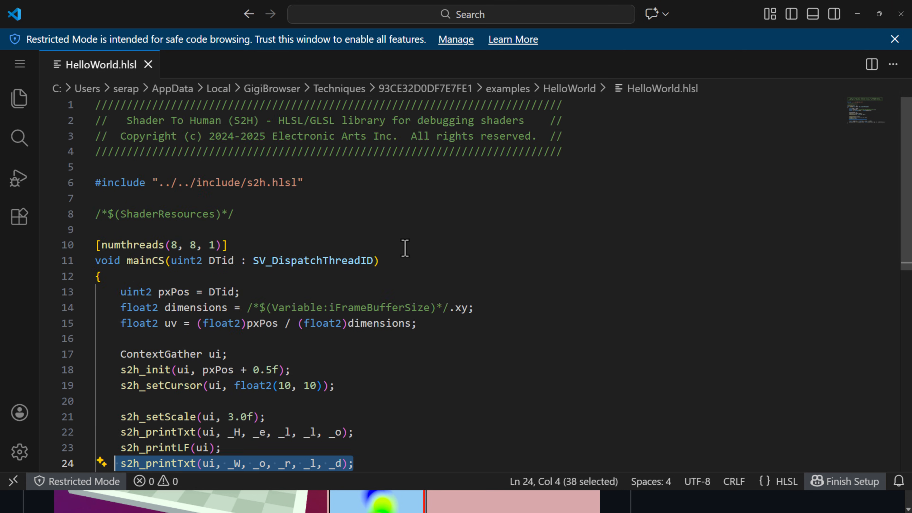
Step: Continue down the shader's text-printing calls and clear the line highlight near line 24
scroll("down", 3)
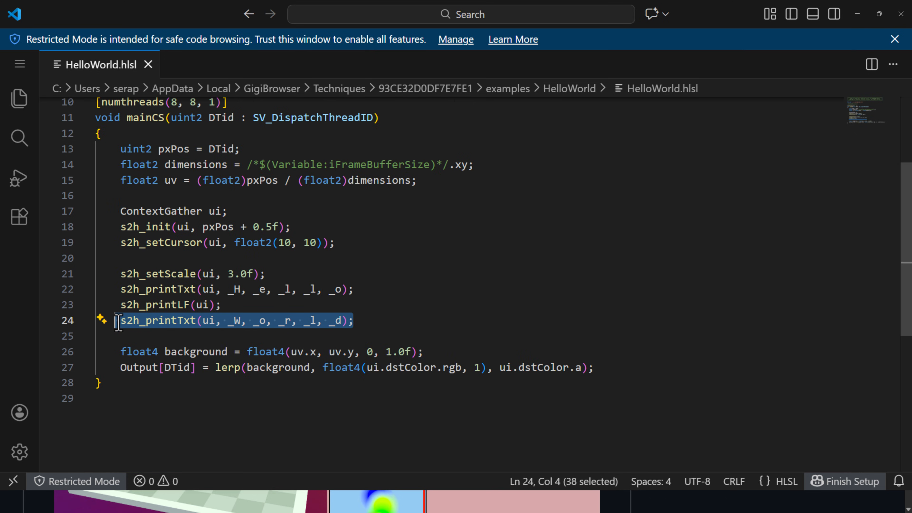
left_click(209, 320)
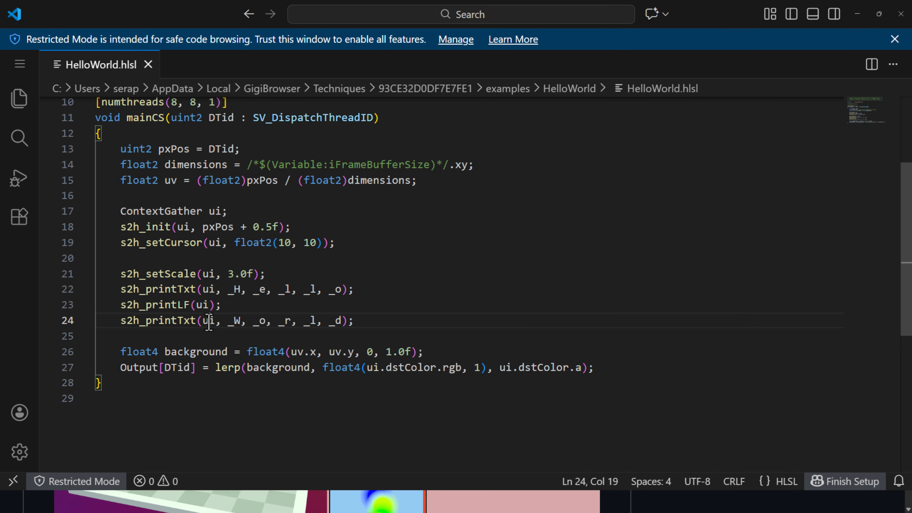
double_click(209, 320)
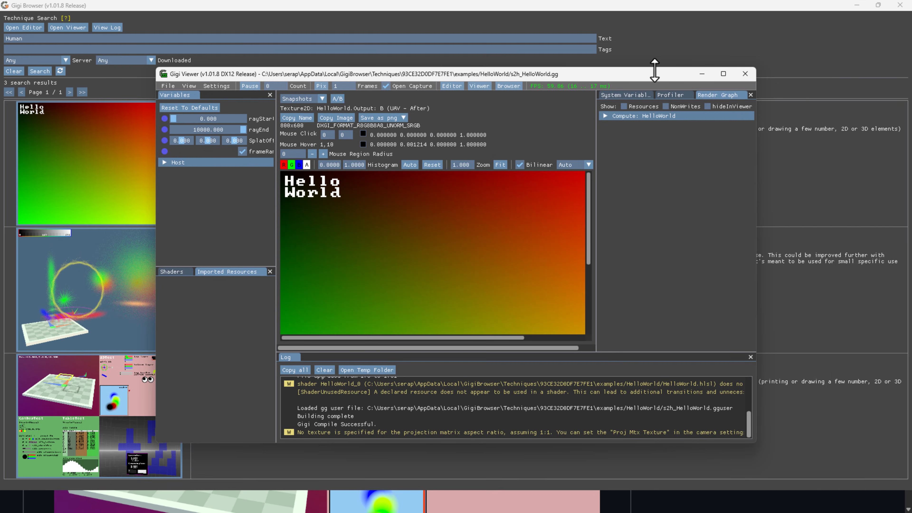
Step: Bring the Gigi Browser window with the three Shader To Human results back in front of Gigi Viewer
left_click(746, 73)
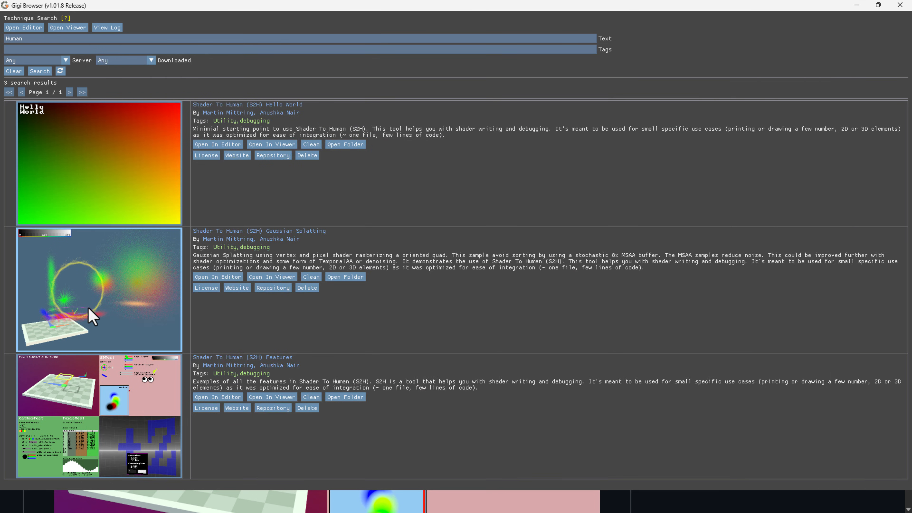
mouse_move(284, 262)
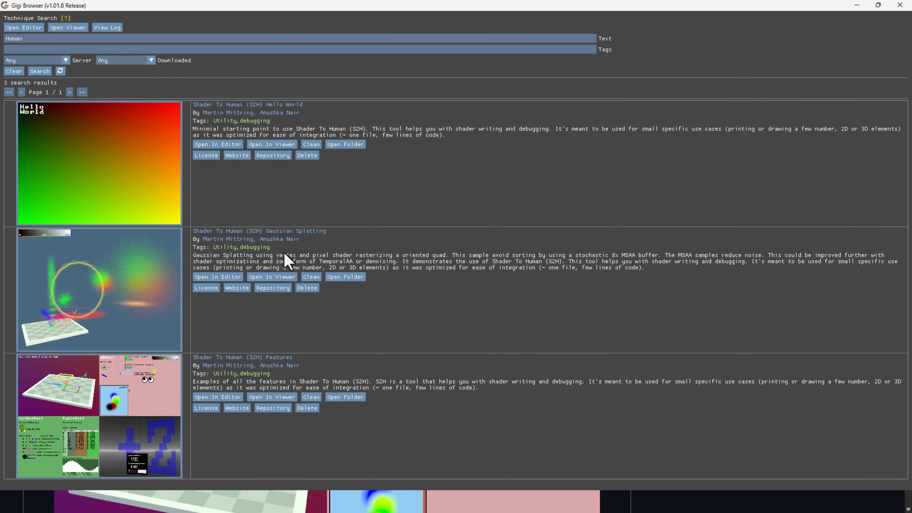
mouse_move(298, 338)
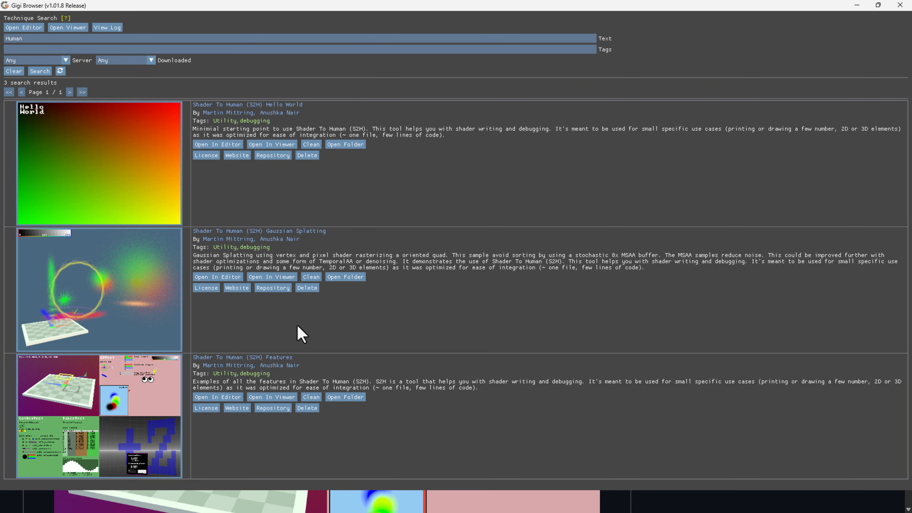
mouse_move(268, 390)
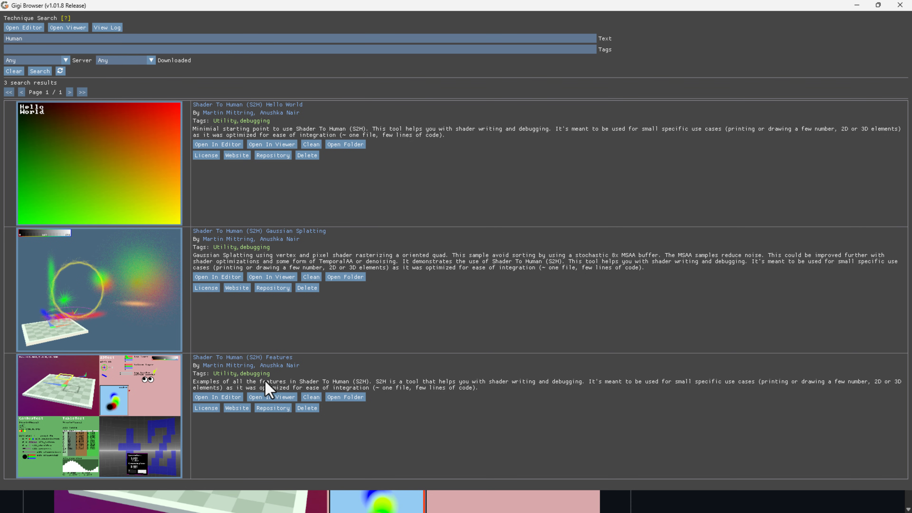
mouse_move(213, 397)
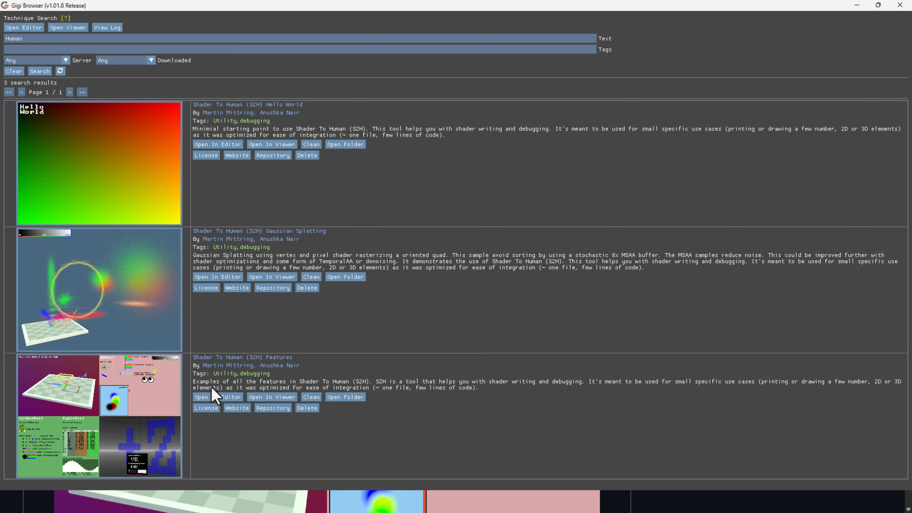
Step: Run the S2H Features technique in Gigi Viewer and try its shader-drawn radio buttons and widgets
left_click(272, 397)
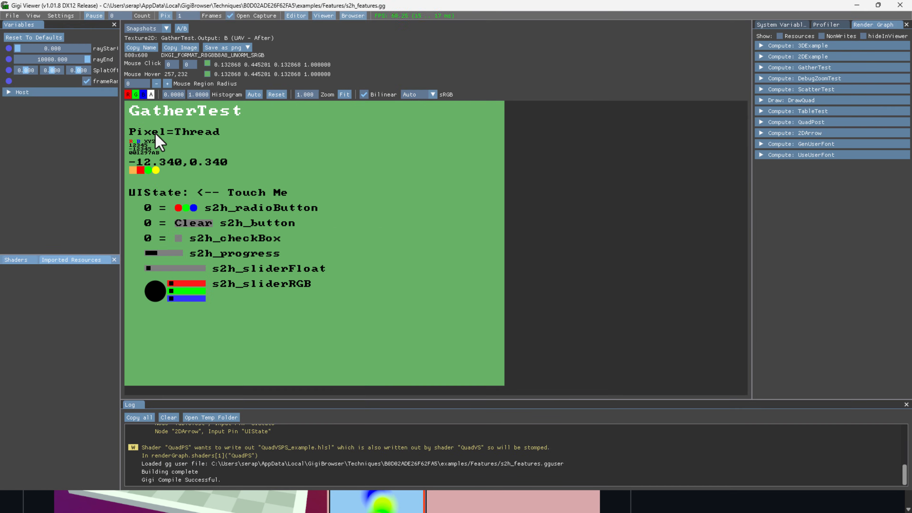
mouse_move(212, 117)
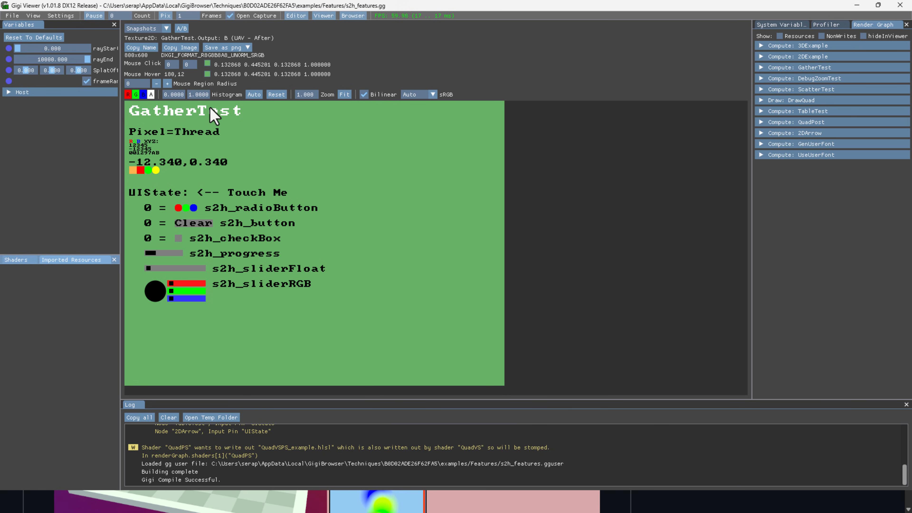
mouse_move(177, 258)
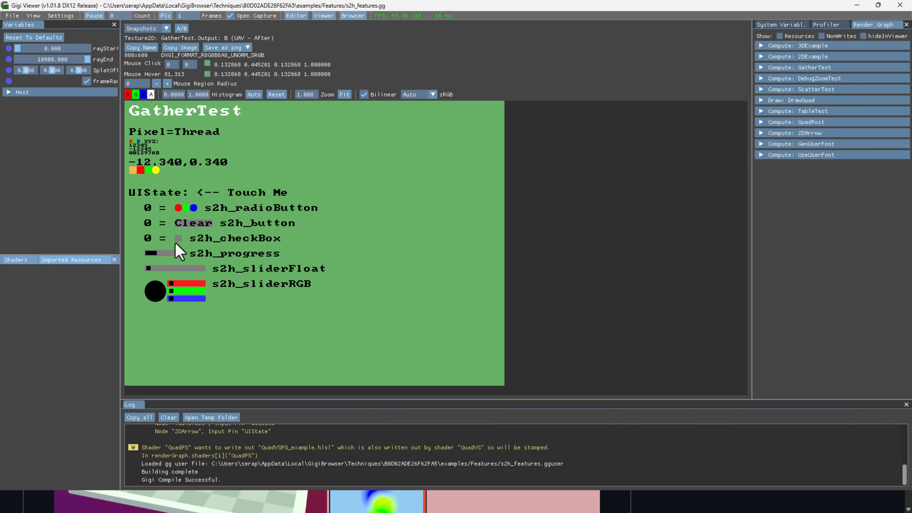
left_click(184, 208)
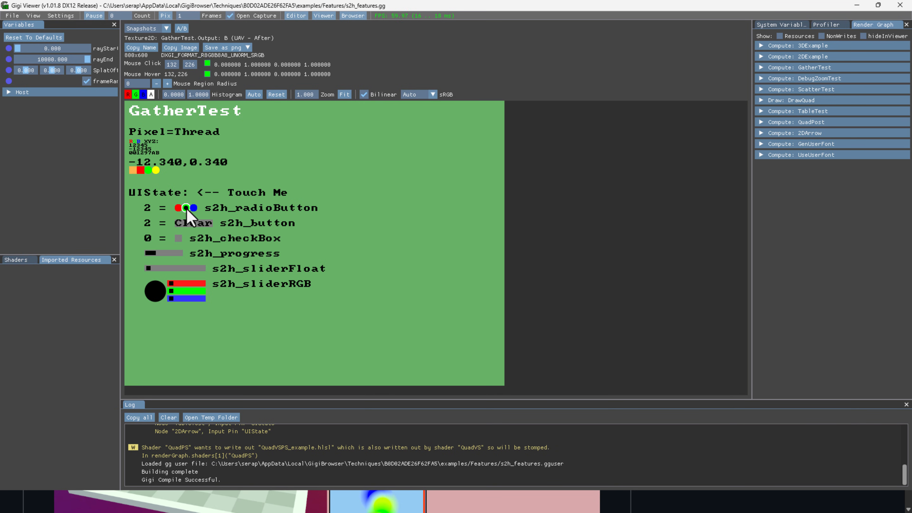
left_click(190, 223)
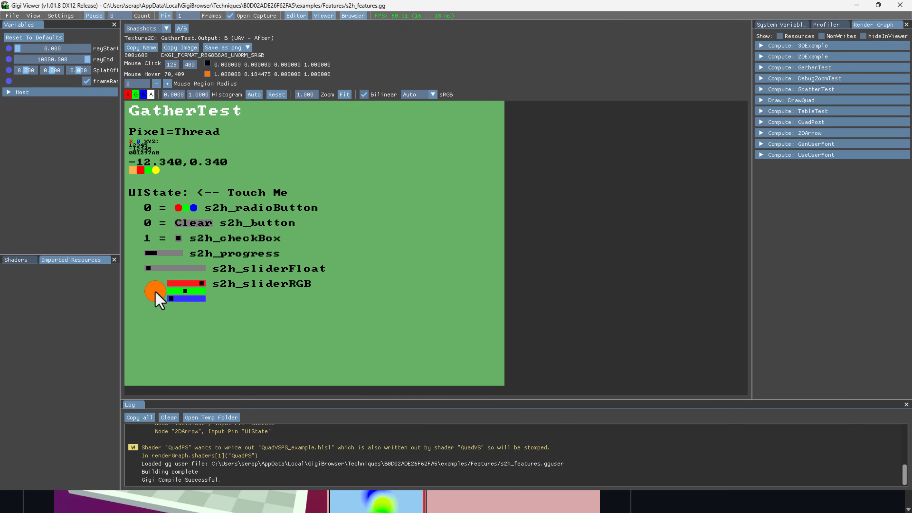
mouse_move(165, 287)
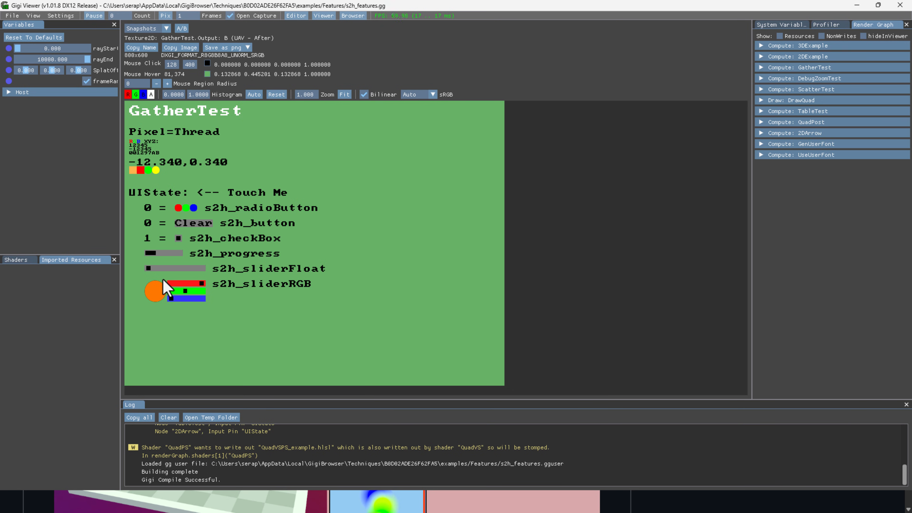
mouse_move(201, 166)
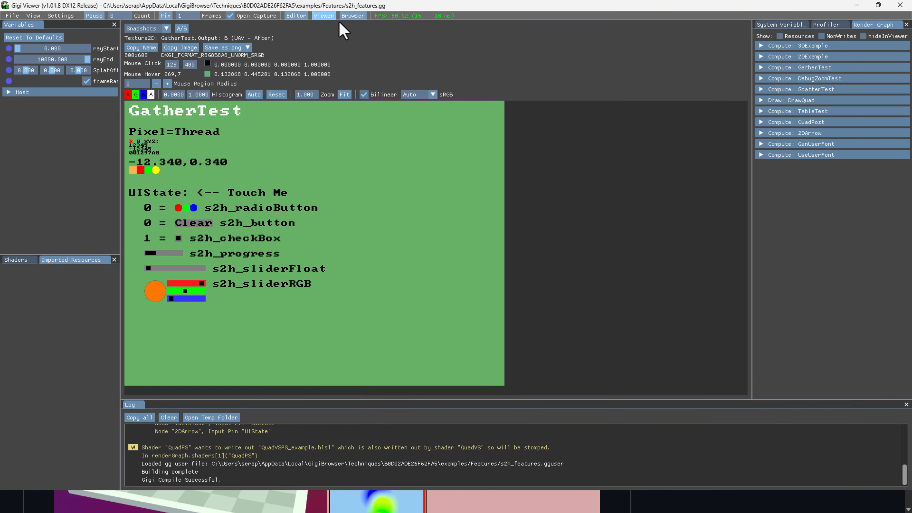
Step: Open the Features technique in GigiEdit and edit its Gather_example.hlsl shader in Visual Studio Code
left_click(296, 16)
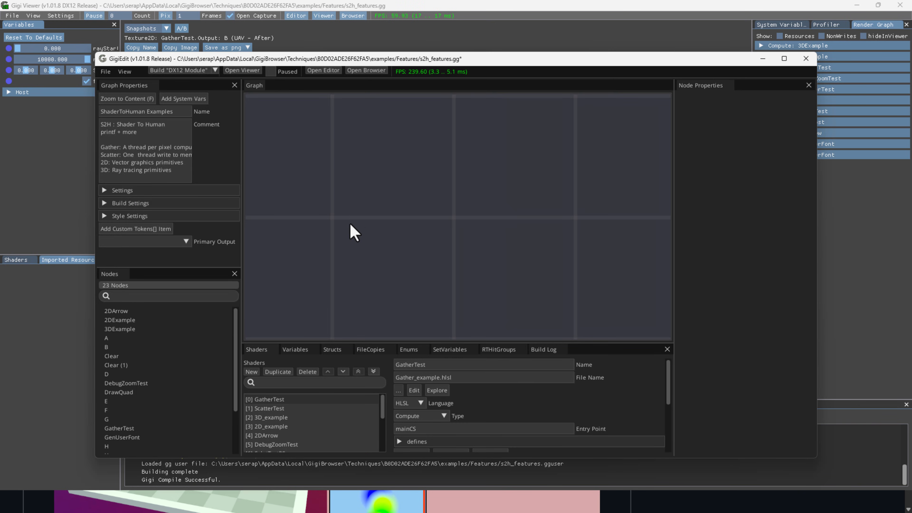
left_click(415, 390)
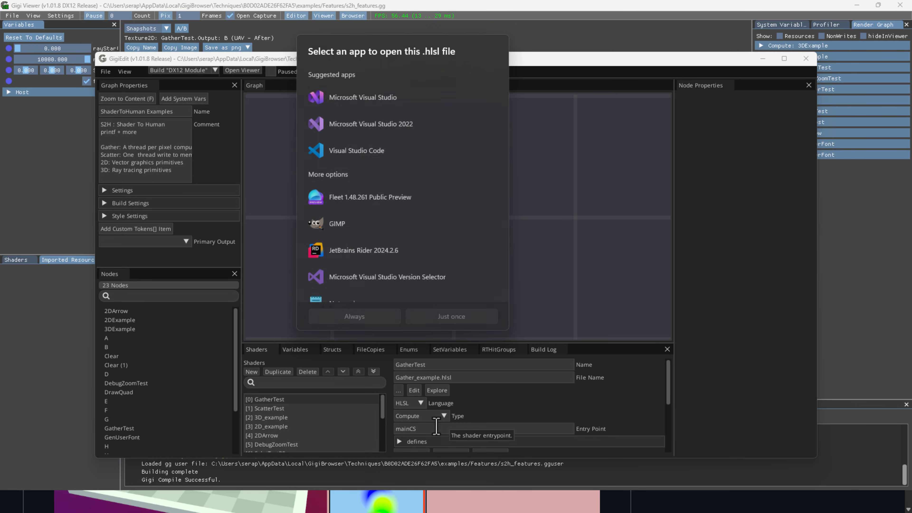
left_click(356, 150)
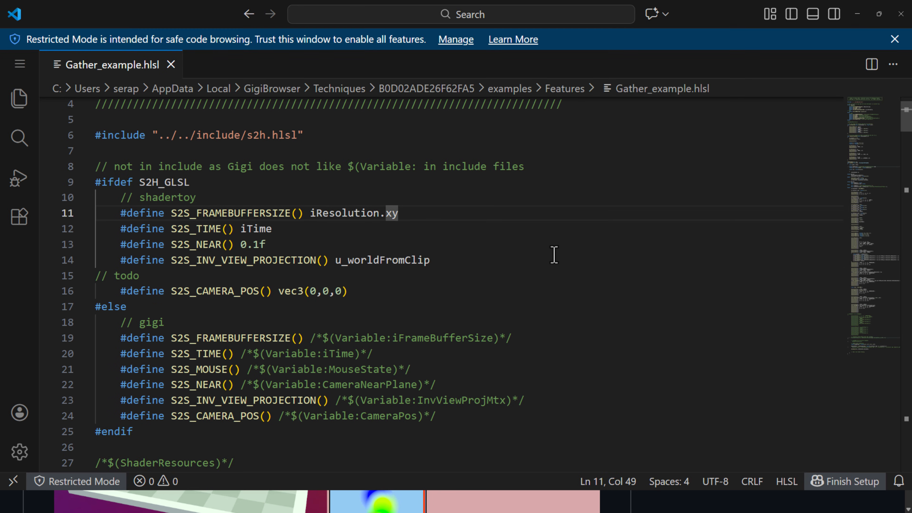
scroll("down", 3)
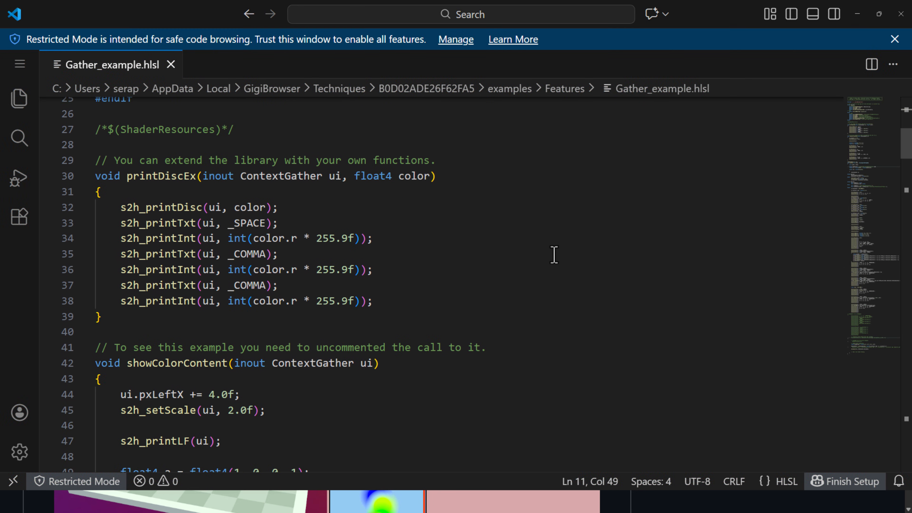
scroll("down", 3)
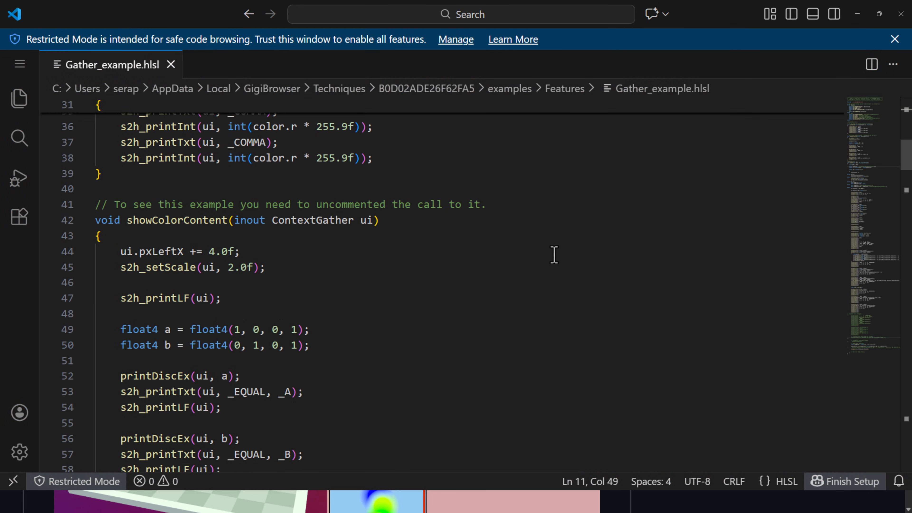
scroll("down", 3)
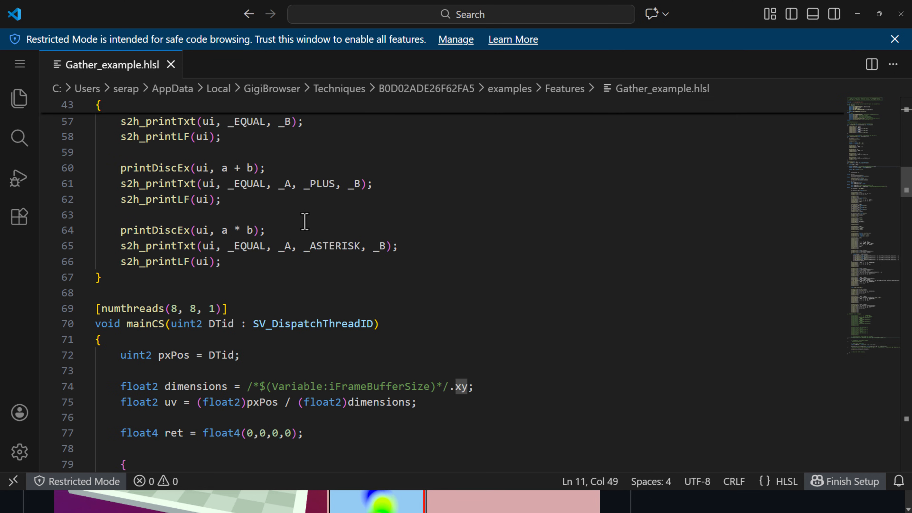
scroll("down", 3)
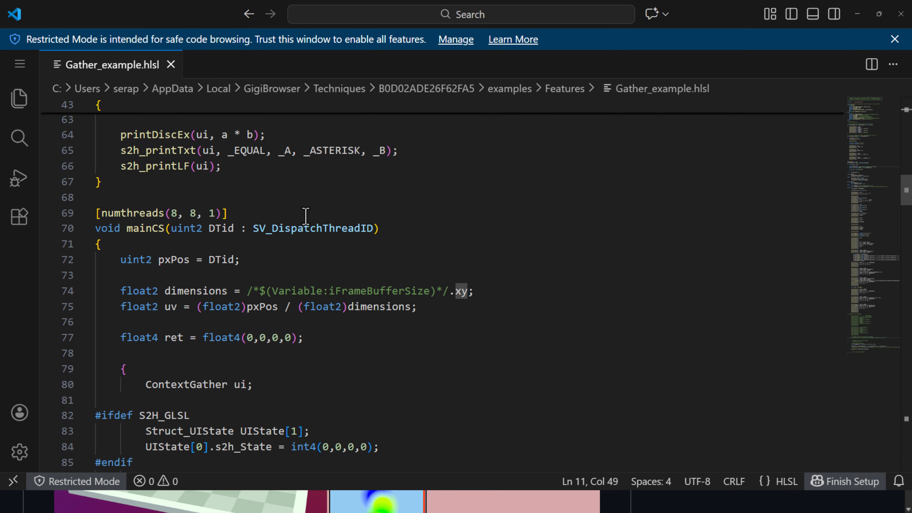
scroll("down", 3)
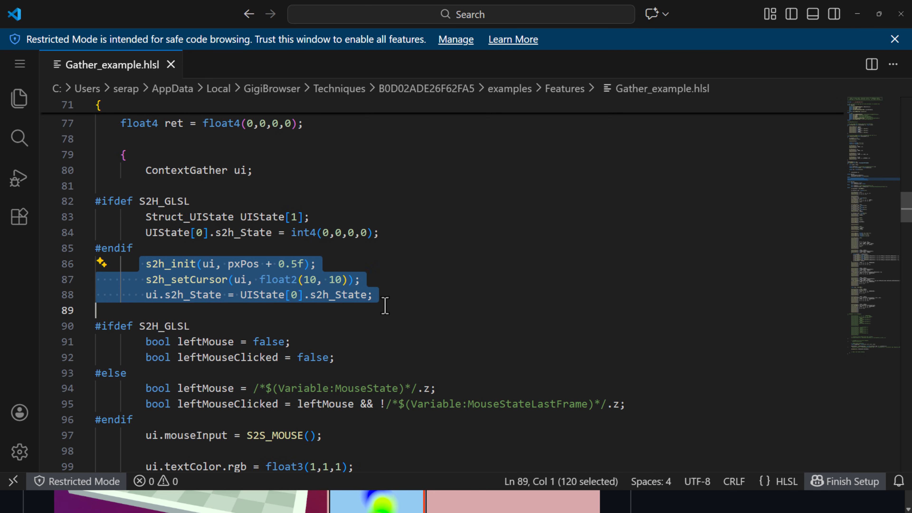
scroll("down", 3)
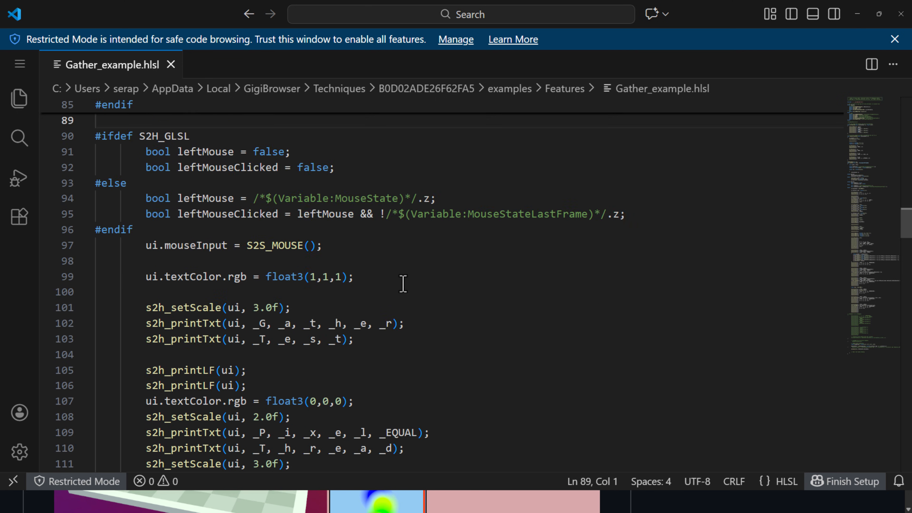
mouse_move(223, 251)
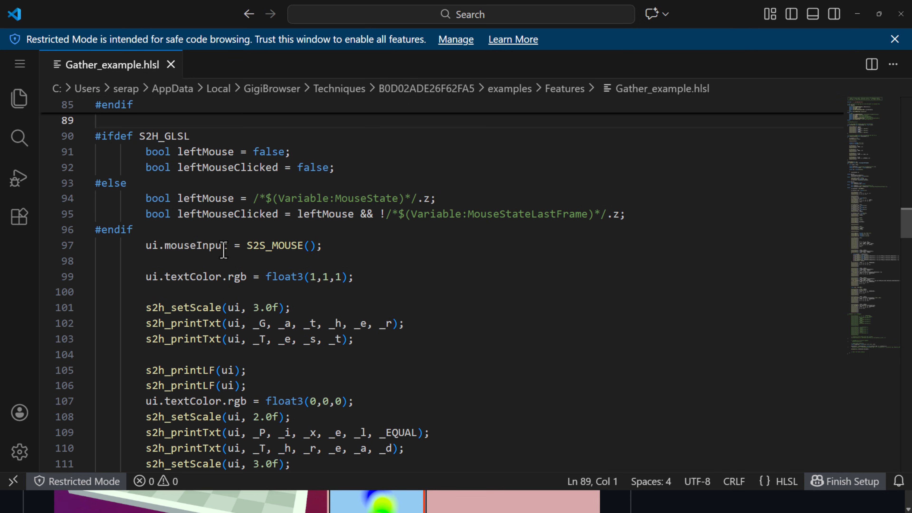
double_click(275, 245)
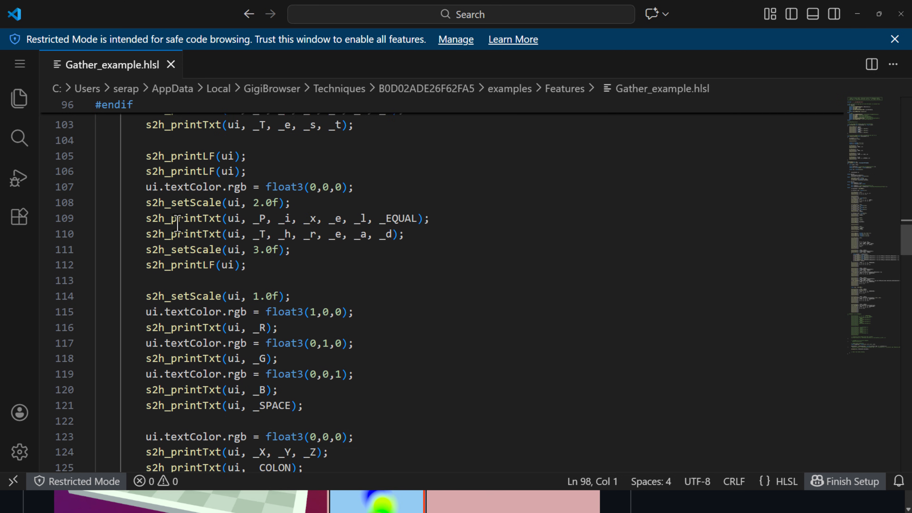
scroll("down", 3)
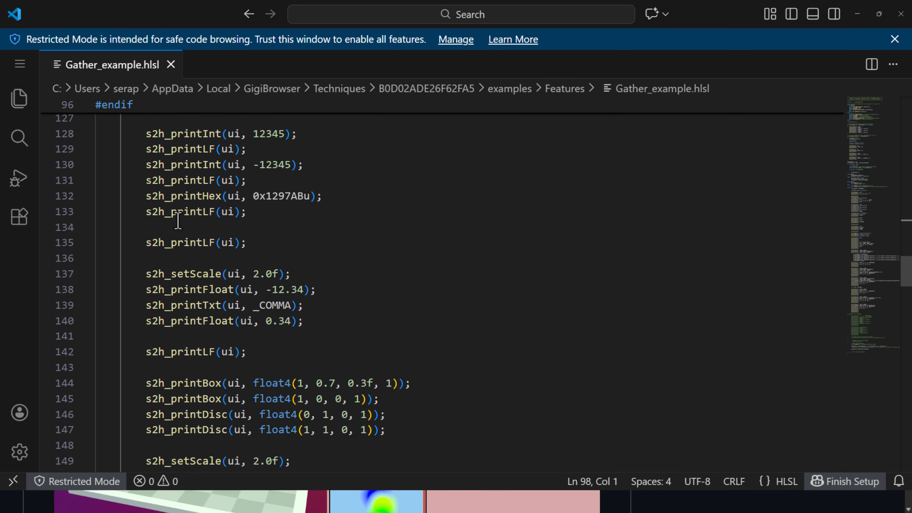
scroll("down", 3)
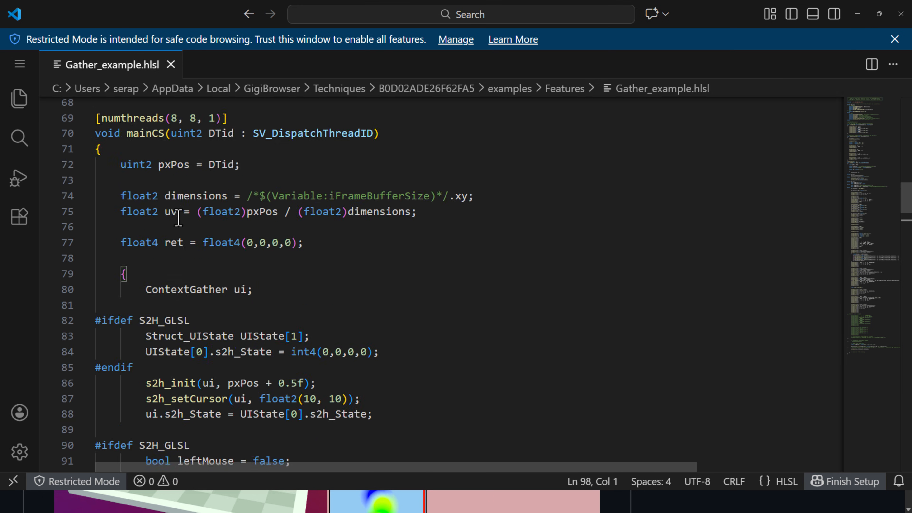
scroll("up", 3)
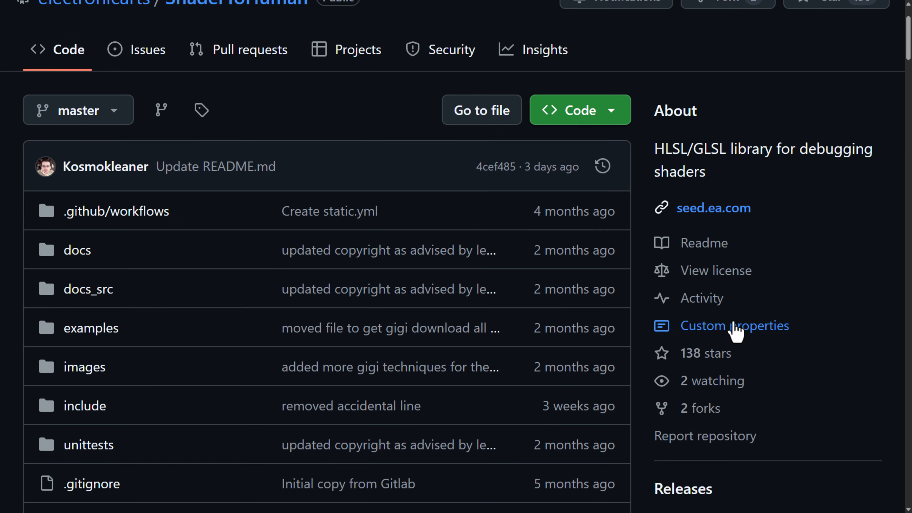
Step: Scroll down the ShaderToHuman README to the S2H Features in Gigi image
scroll("down", 3)
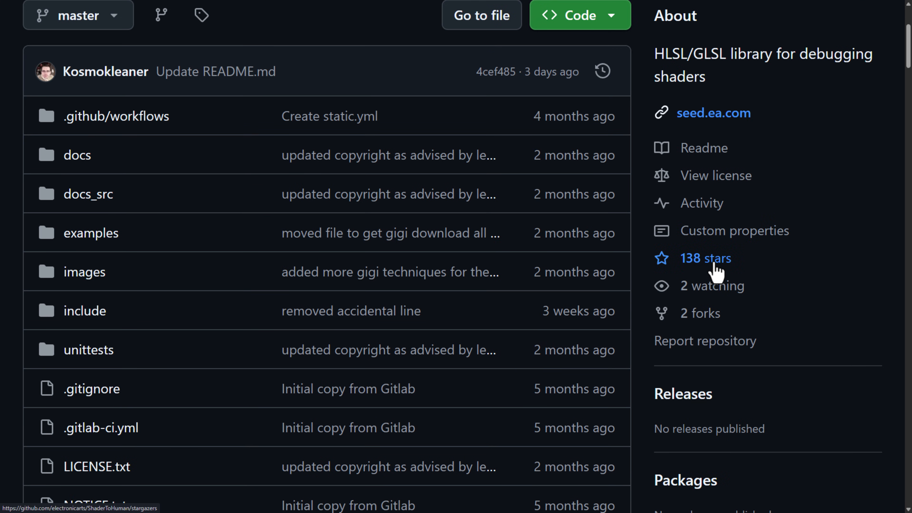
scroll("down", 3)
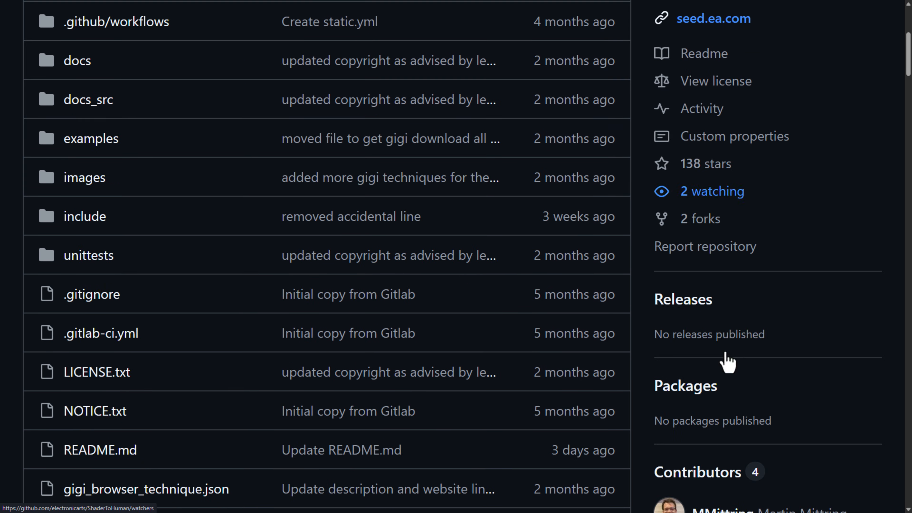
scroll("down", 3)
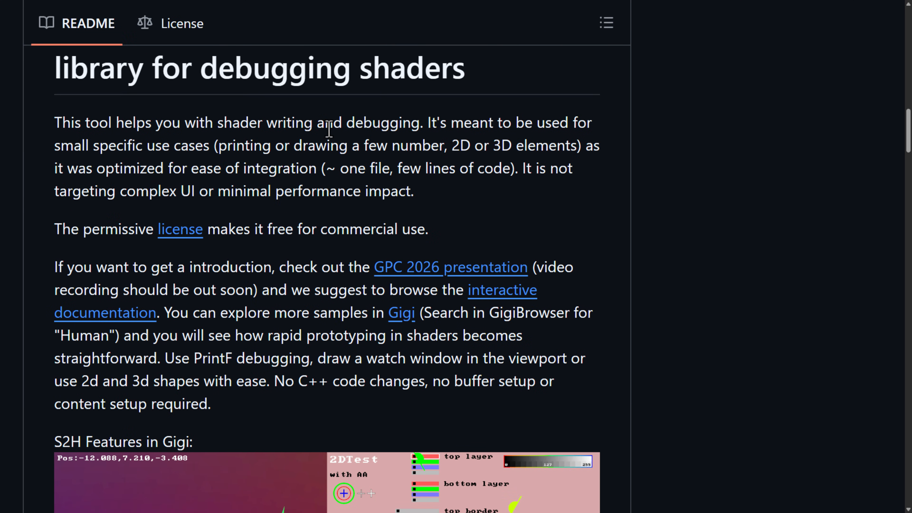
scroll("down", 3)
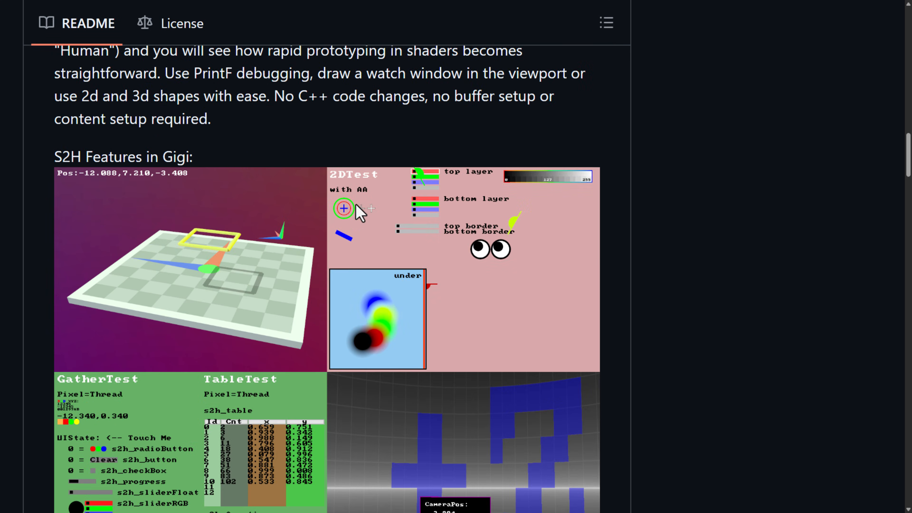
scroll("down", 3)
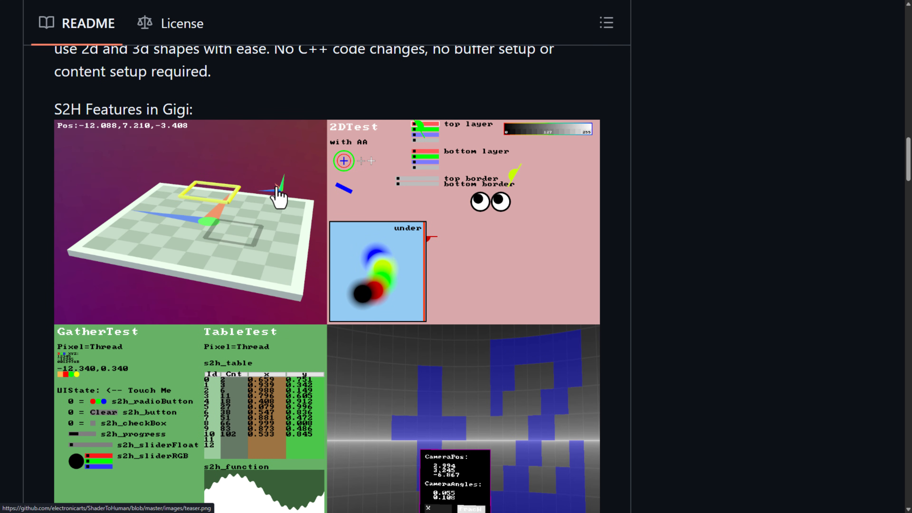
mouse_move(198, 211)
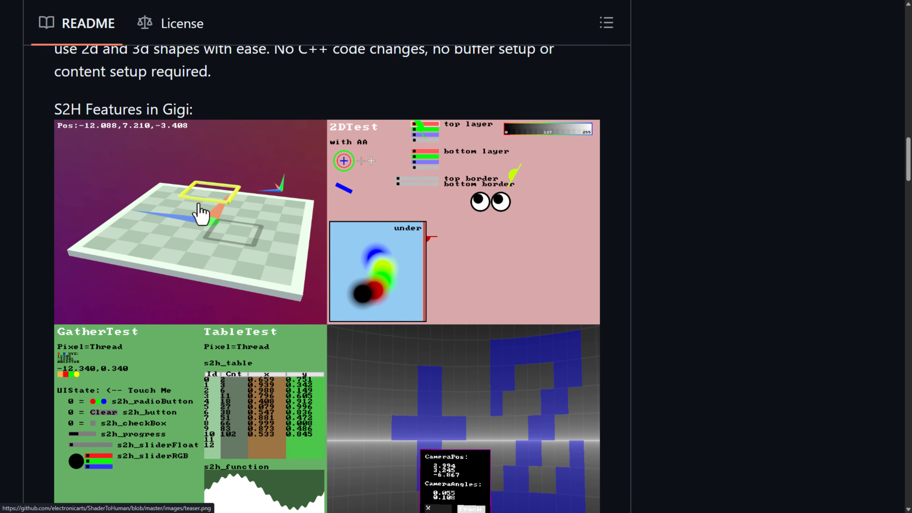
mouse_move(69, 132)
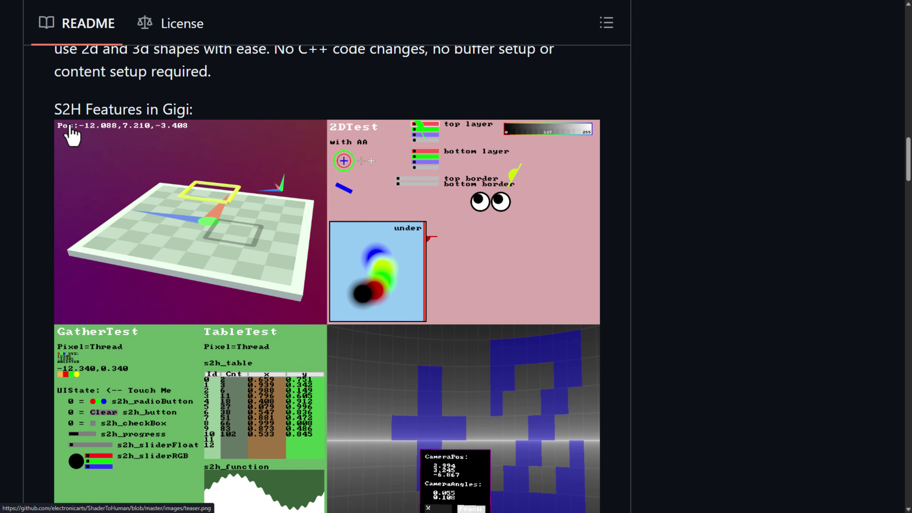
mouse_move(297, 295)
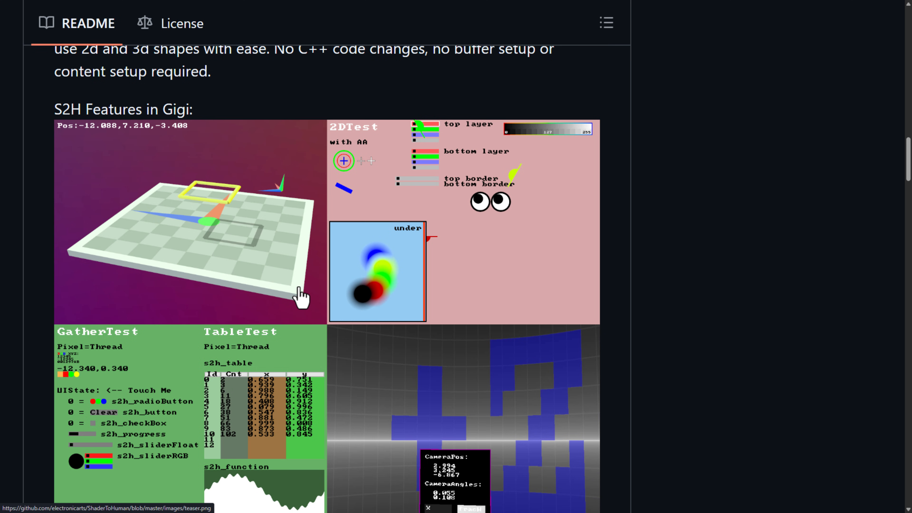
scroll("down", 3)
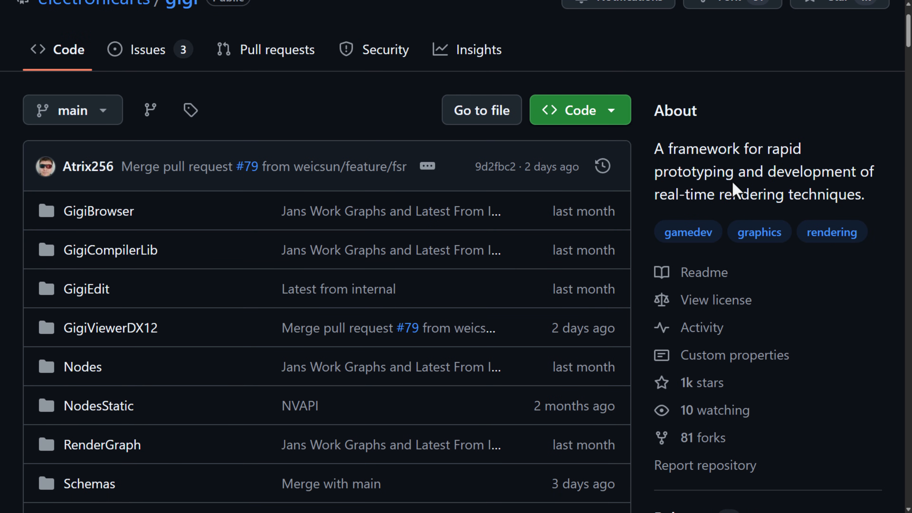
Step: Scroll the gigi README down to the list of Gigi's four components and the screenshots table
scroll("down", 3)
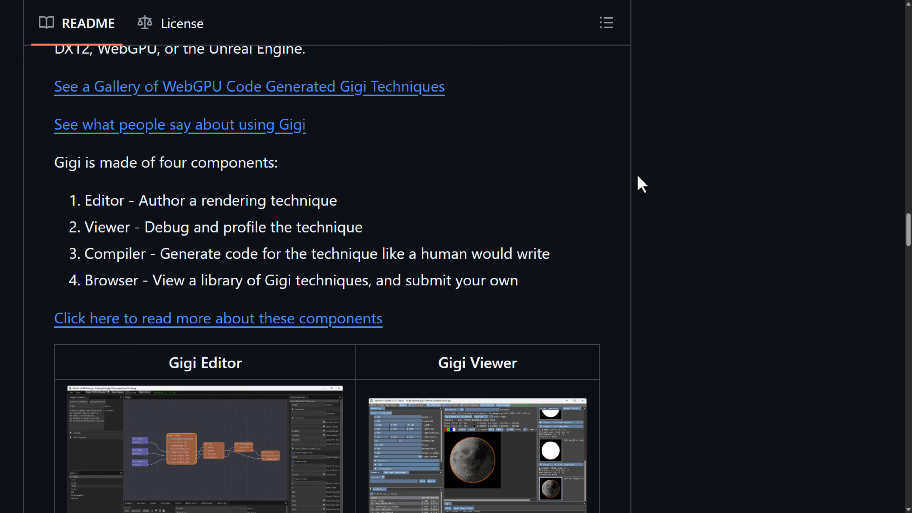
scroll("up", 3)
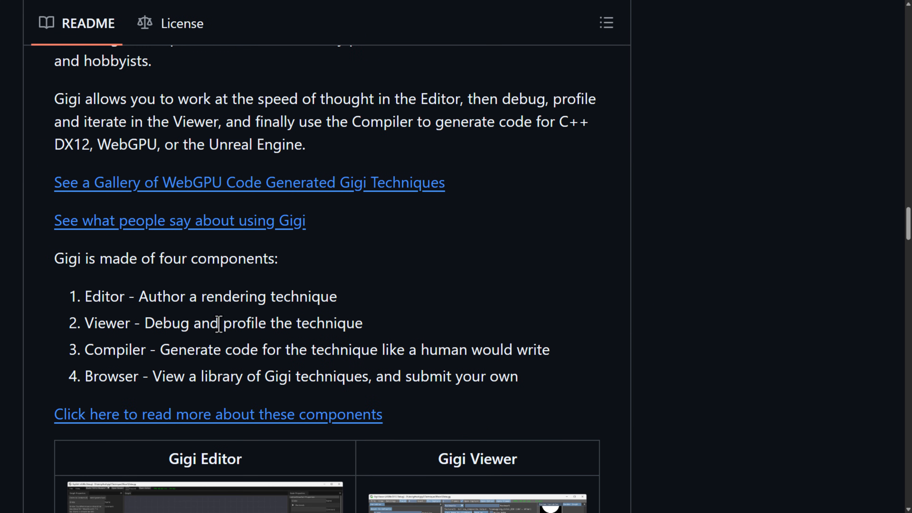
scroll("down", 3)
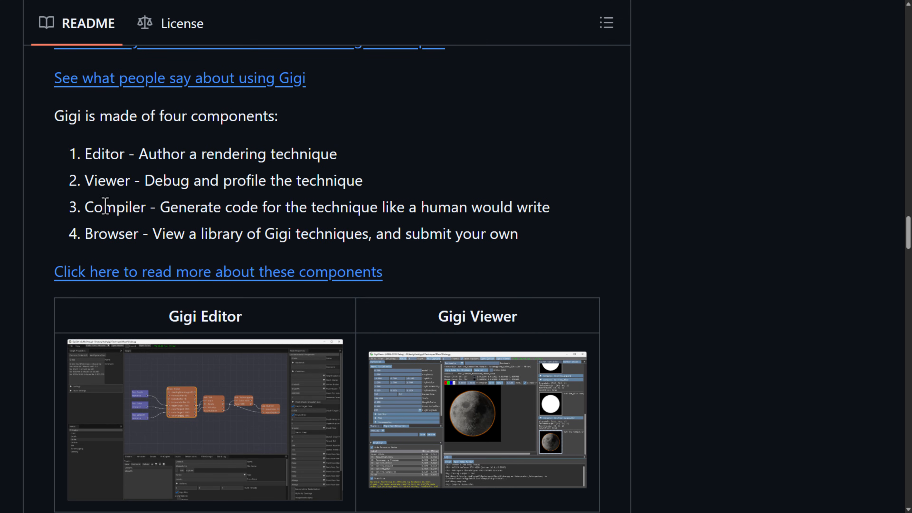
scroll("down", 3)
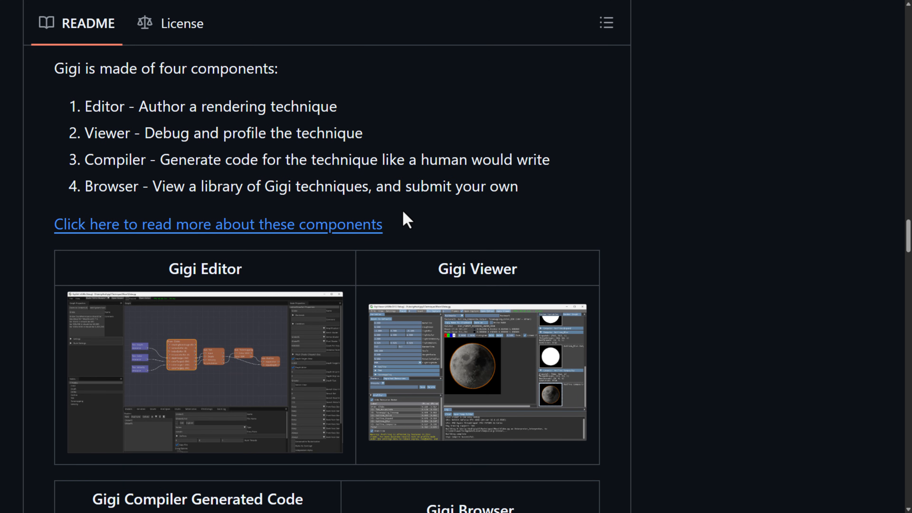
scroll("down", 3)
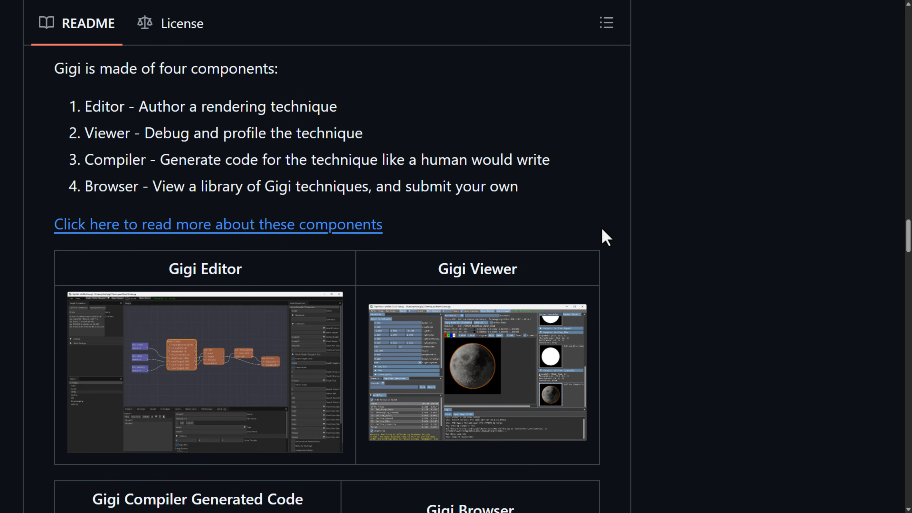
scroll("down", 3)
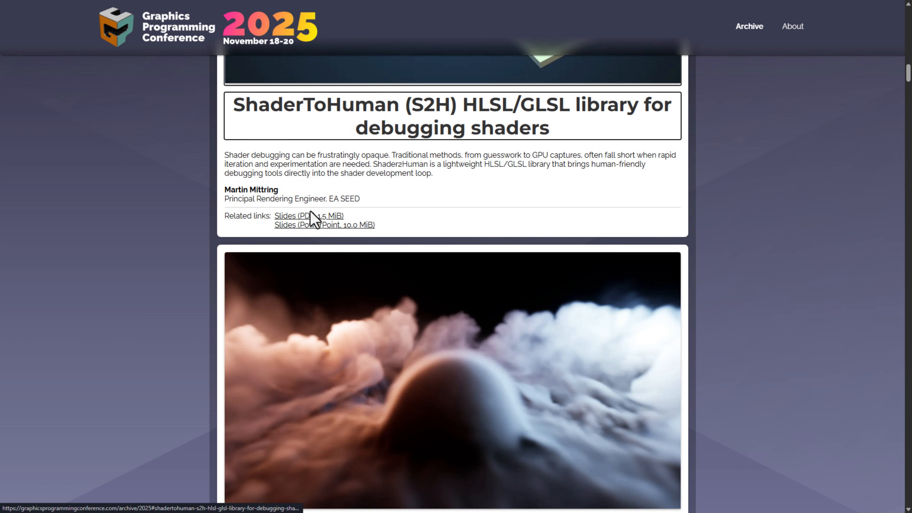
mouse_move(516, 257)
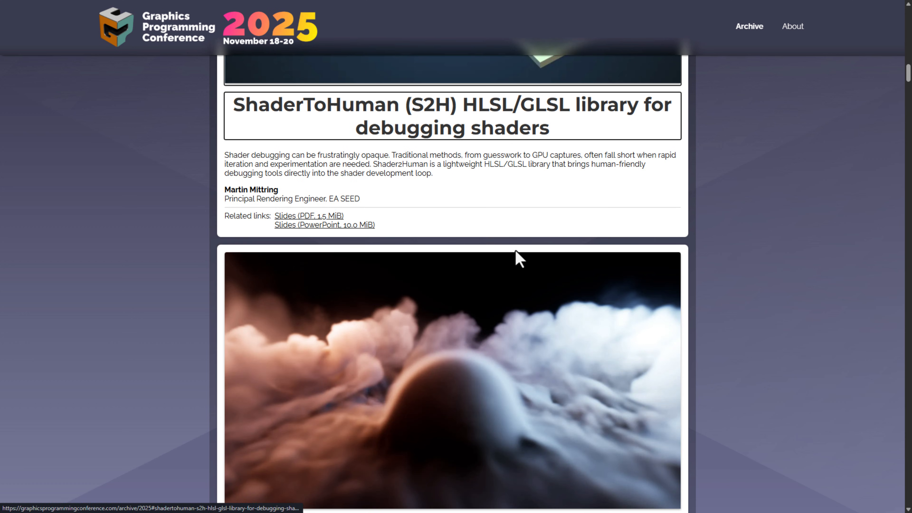
Step: Scroll through the GPC 2025 talks archive around the ShaderToHuman (S2H) debugging library talk entry
scroll("down", 3)
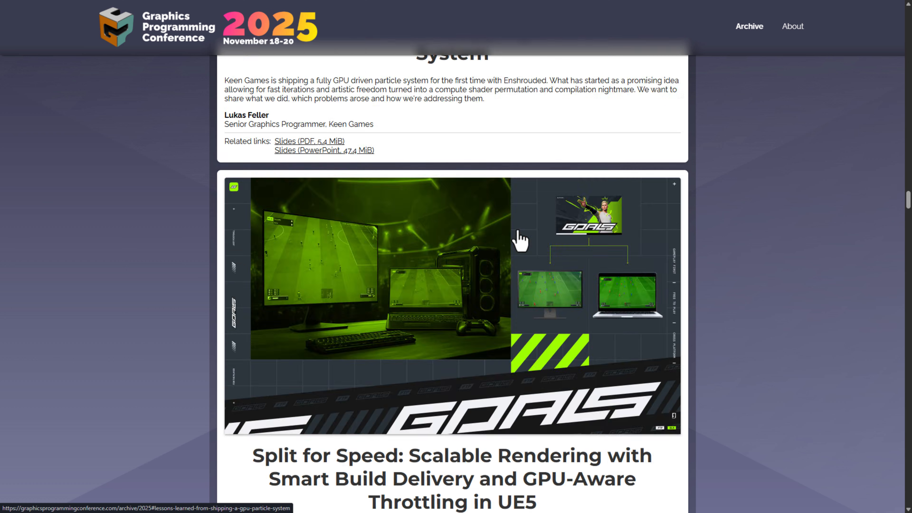
scroll("down", 3)
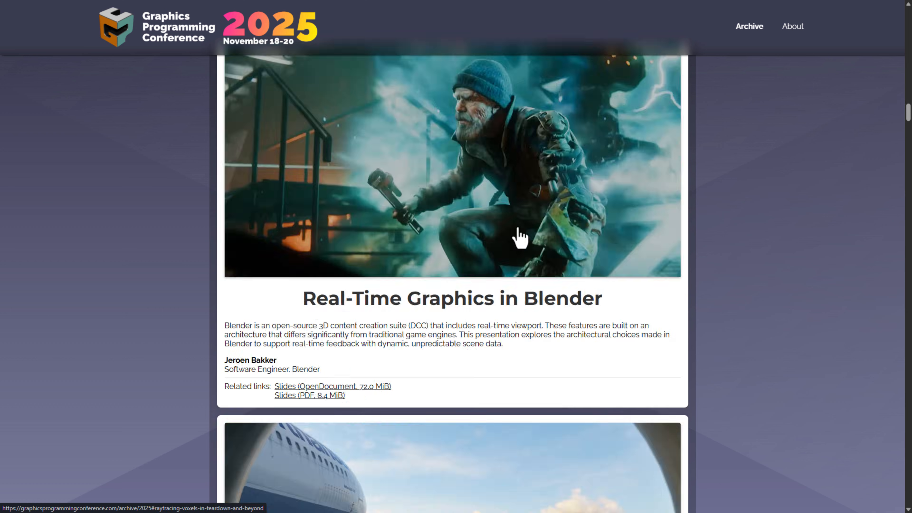
scroll("down", 3)
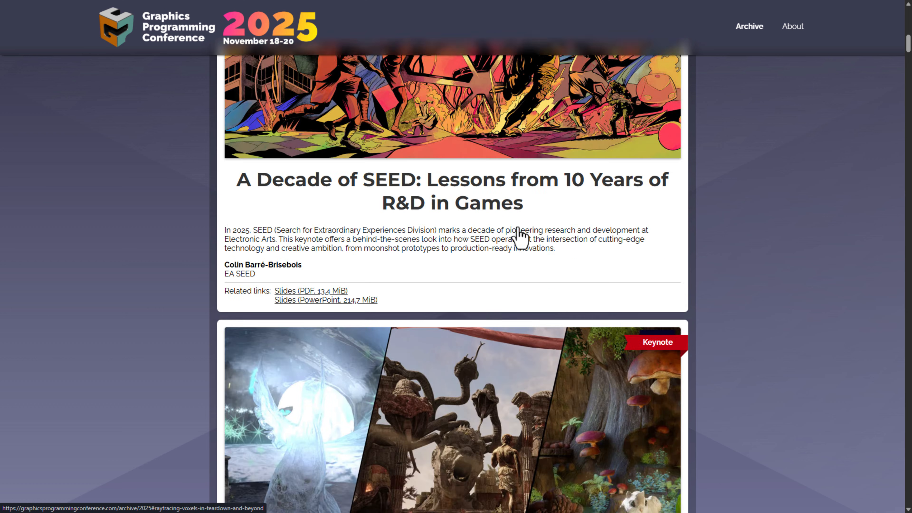
scroll("down", 3)
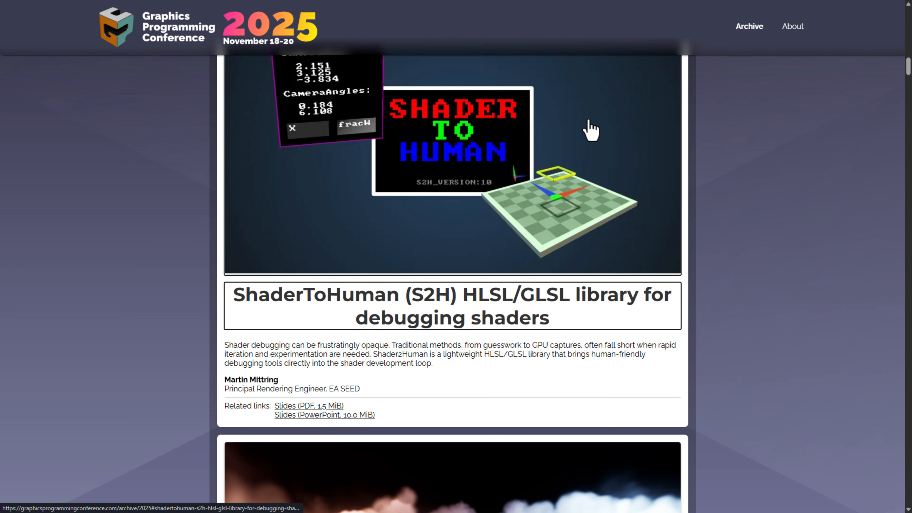
mouse_move(655, 141)
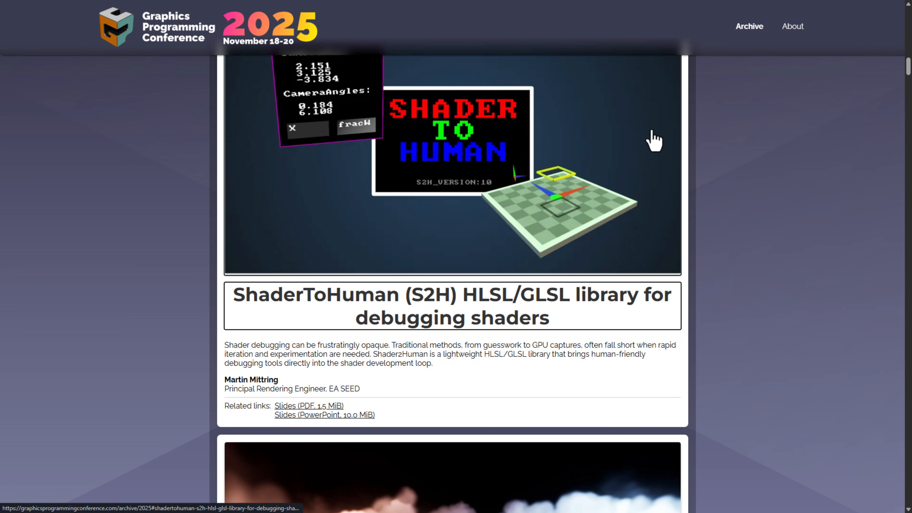